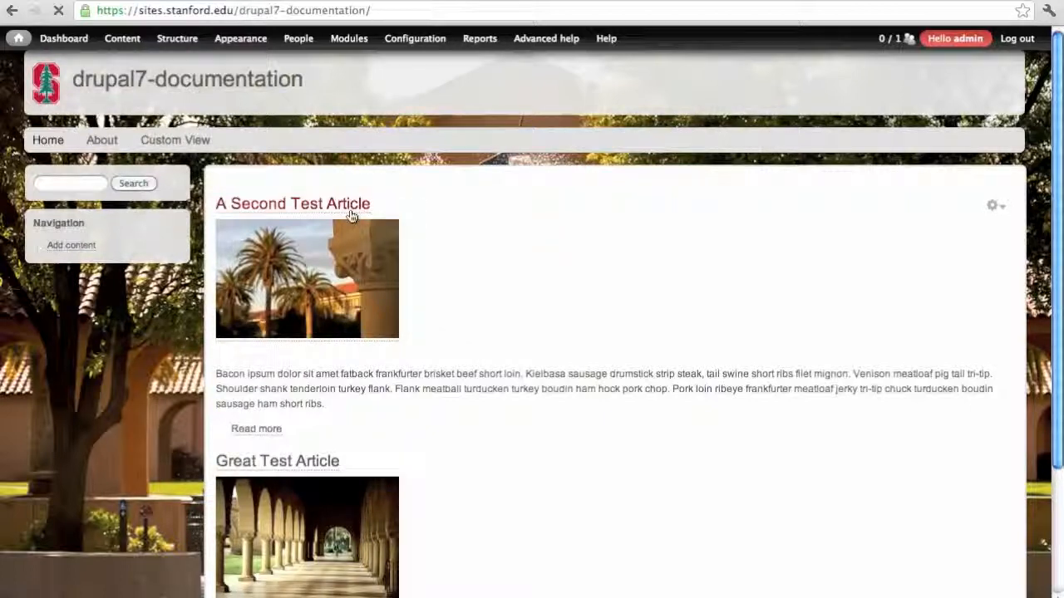
Browse A Second Test Article, the About Us page and the Custom View listing on production
click(292, 203)
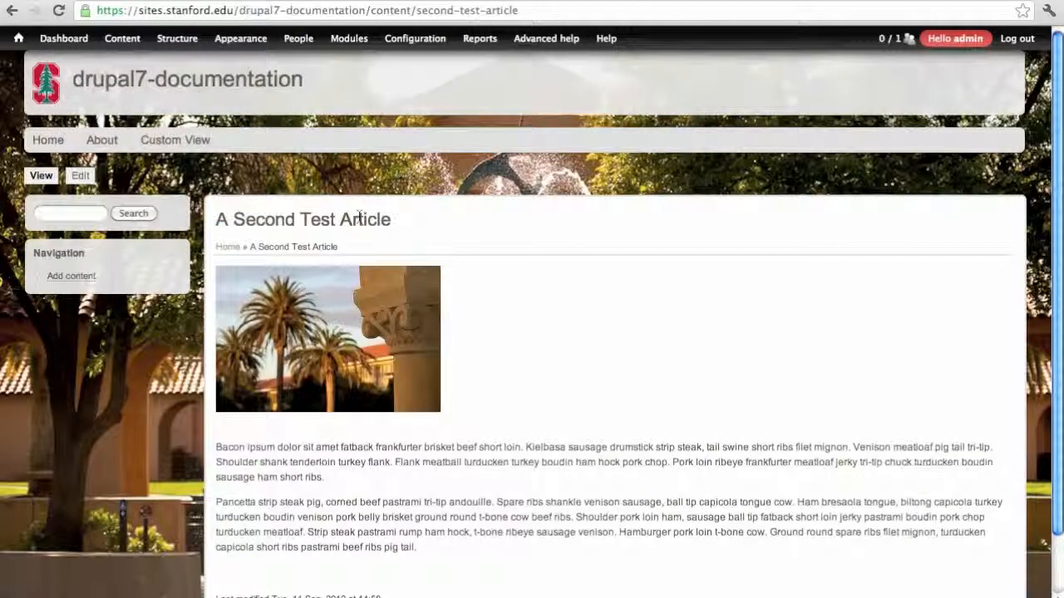
click(101, 140)
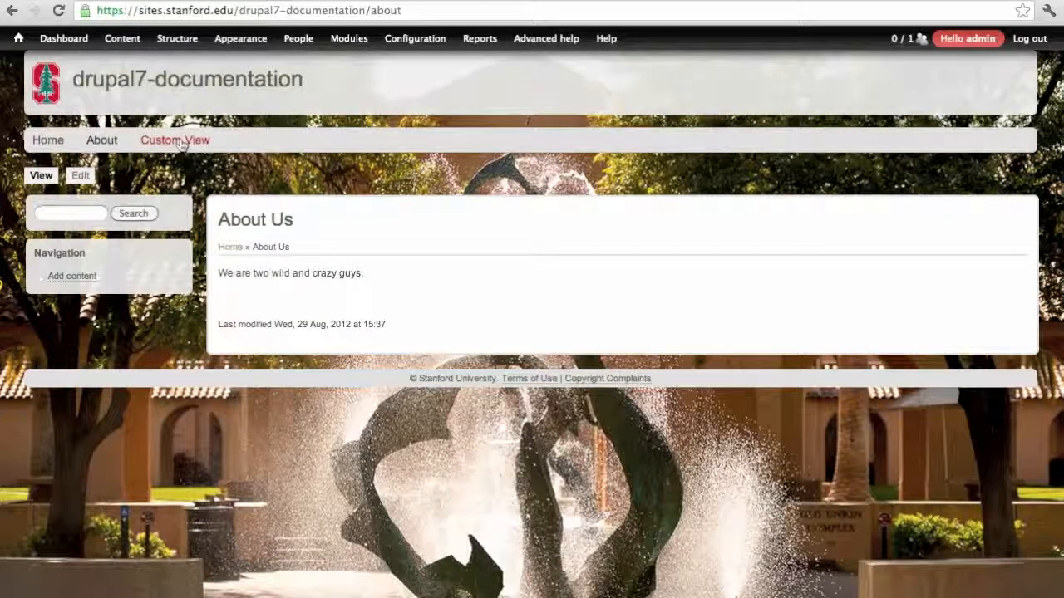
click(175, 140)
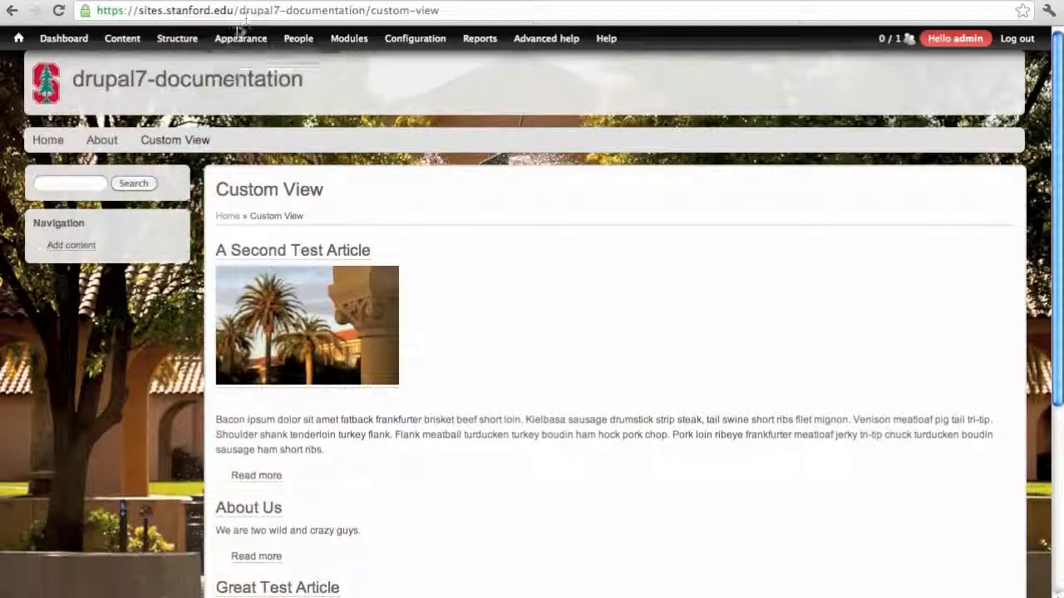
Head to the Stanford Basic theme settings via Appearance > Settings
click(239, 38)
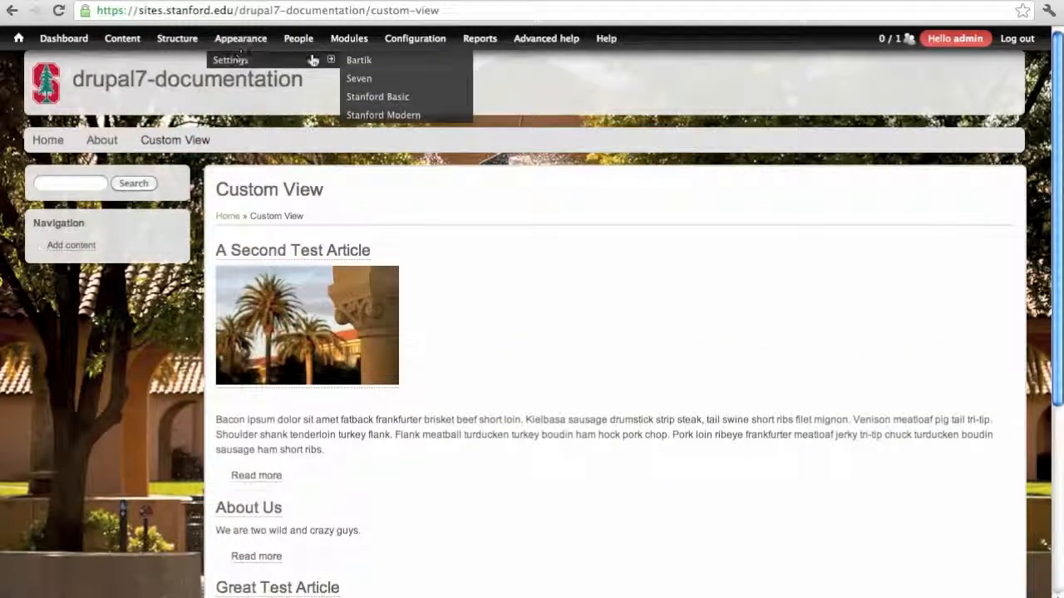
click(377, 96)
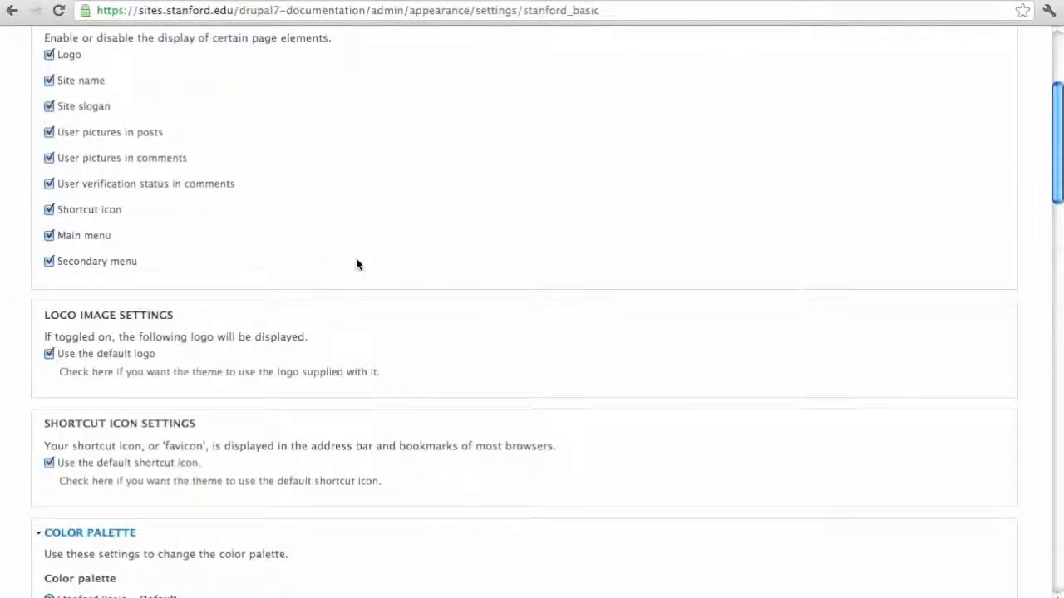
Scroll through Stanford Basic display options down to the custom photo background image
scroll(down, 3)
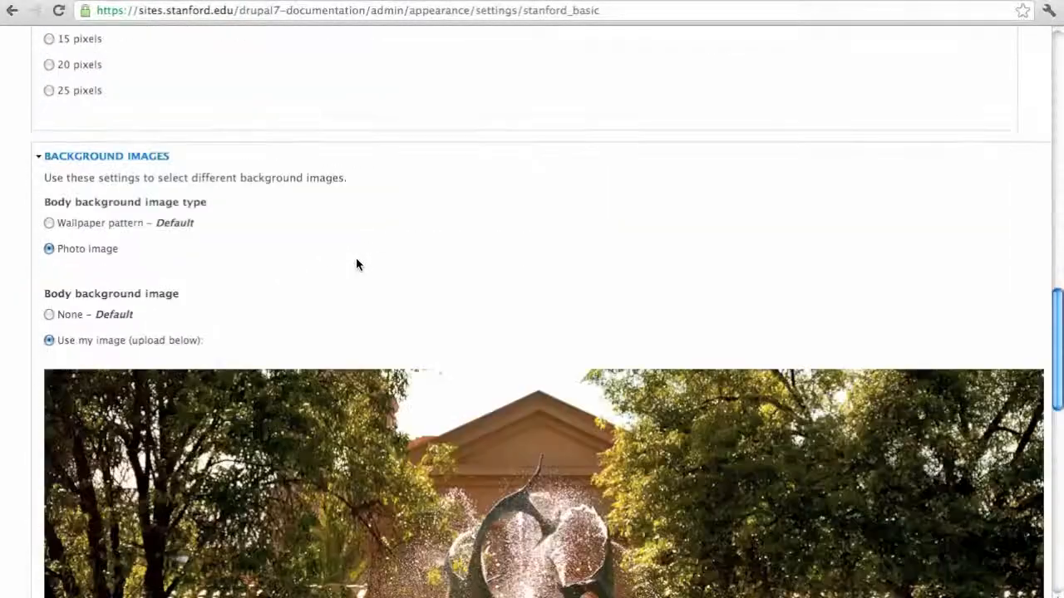
scroll(down, 3)
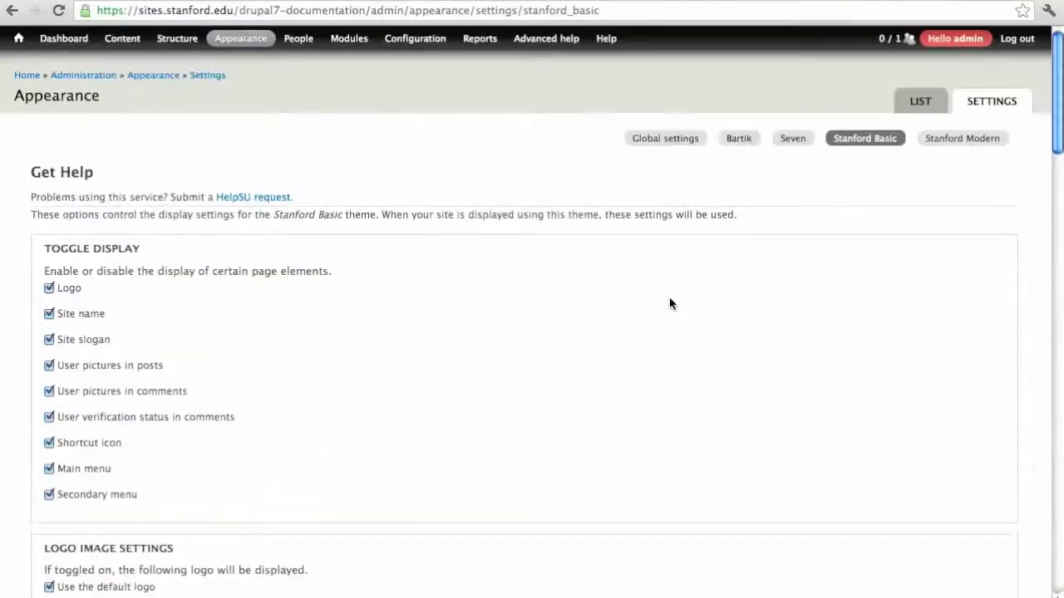
click(298, 38)
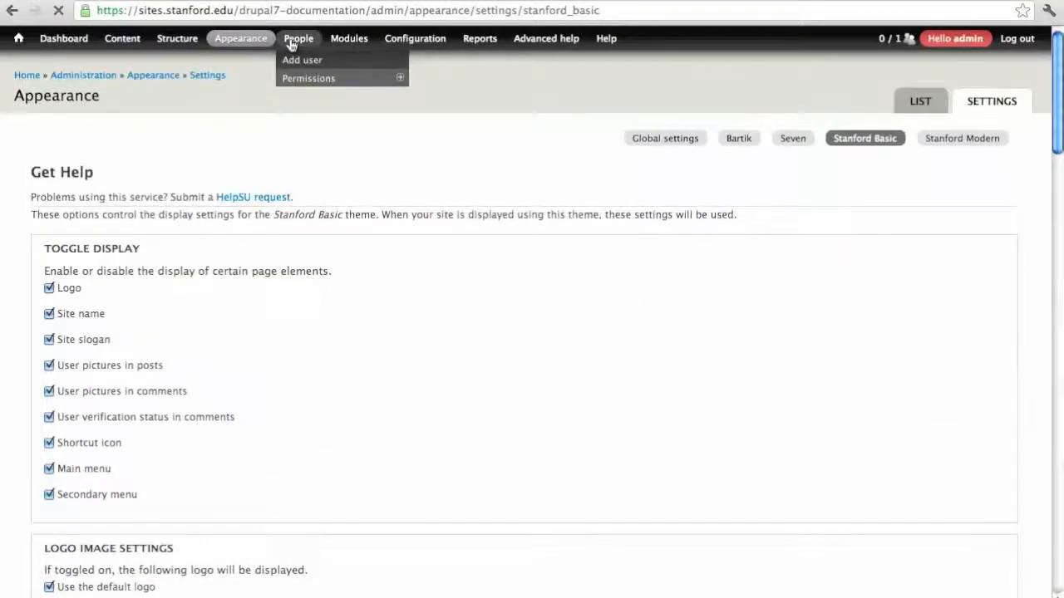
Review the People list of administrator, Stanford Staff, SUNet and editor accounts
click(298, 38)
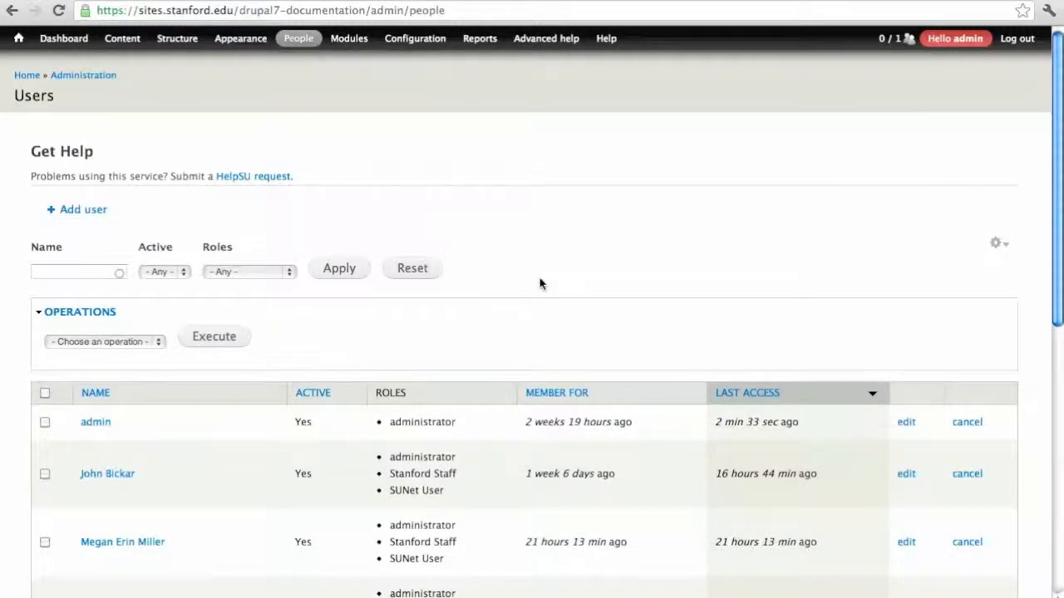
scroll(down, 3)
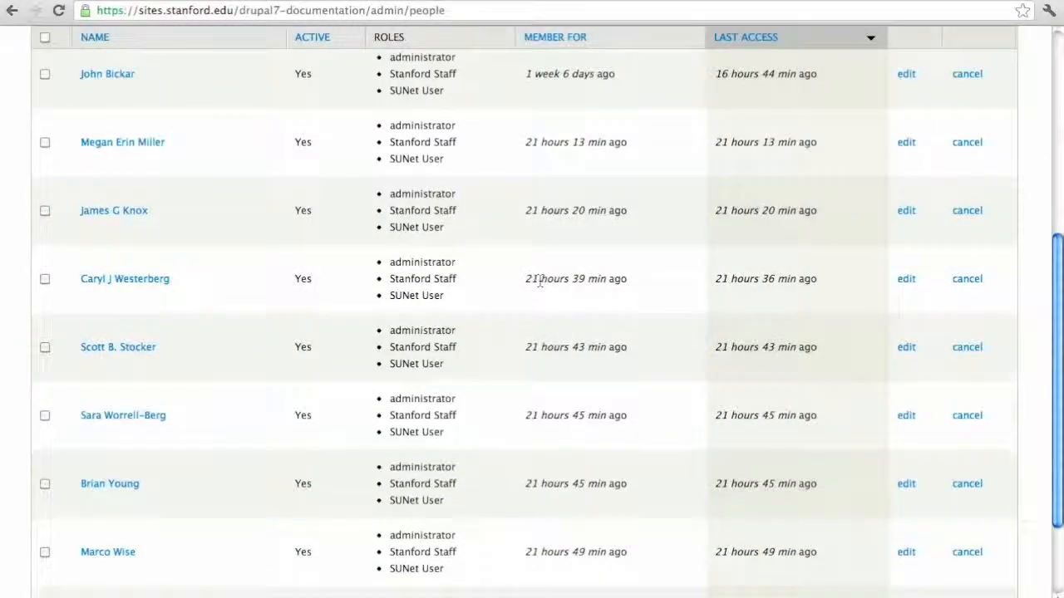
scroll(down, 3)
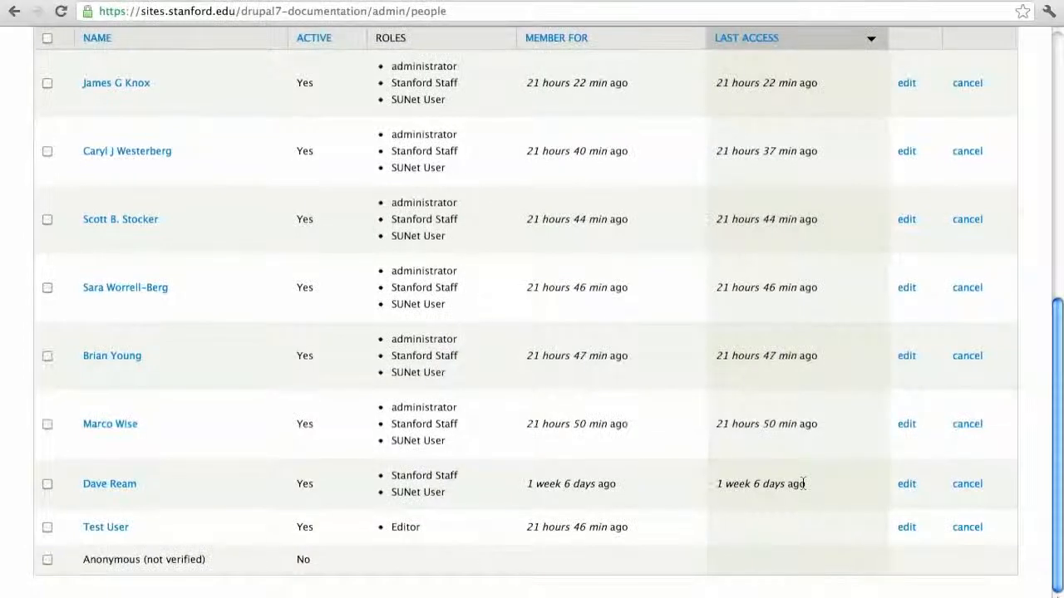
scroll(up, 3)
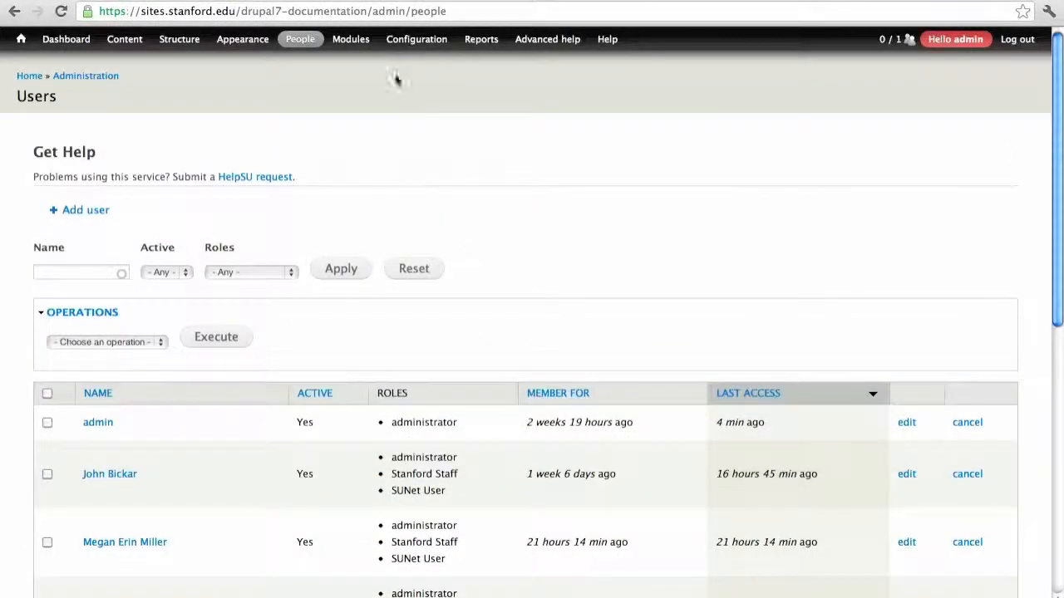
click(416, 40)
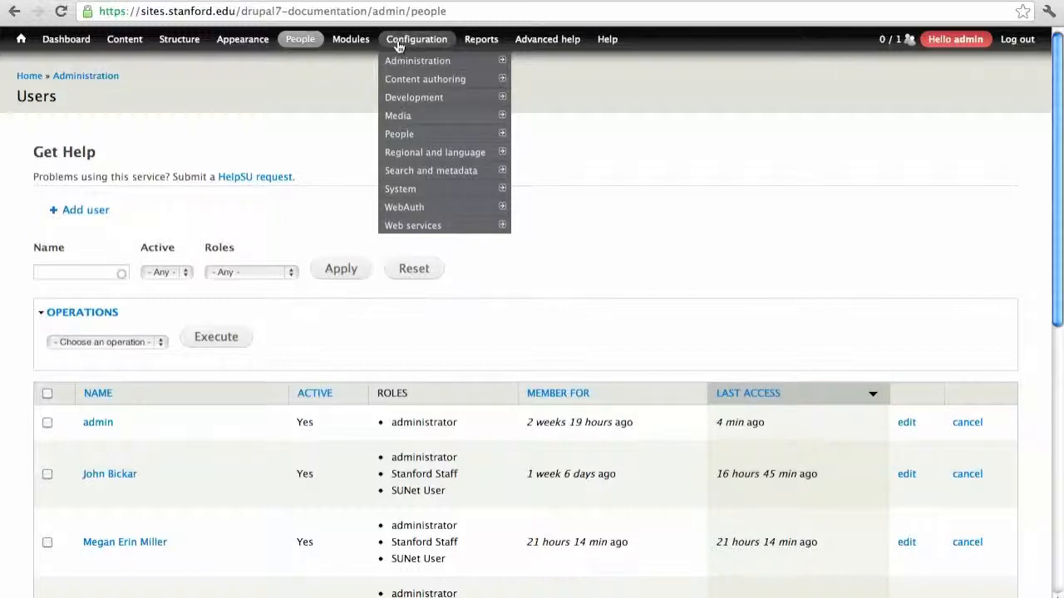
mouse_move(399, 190)
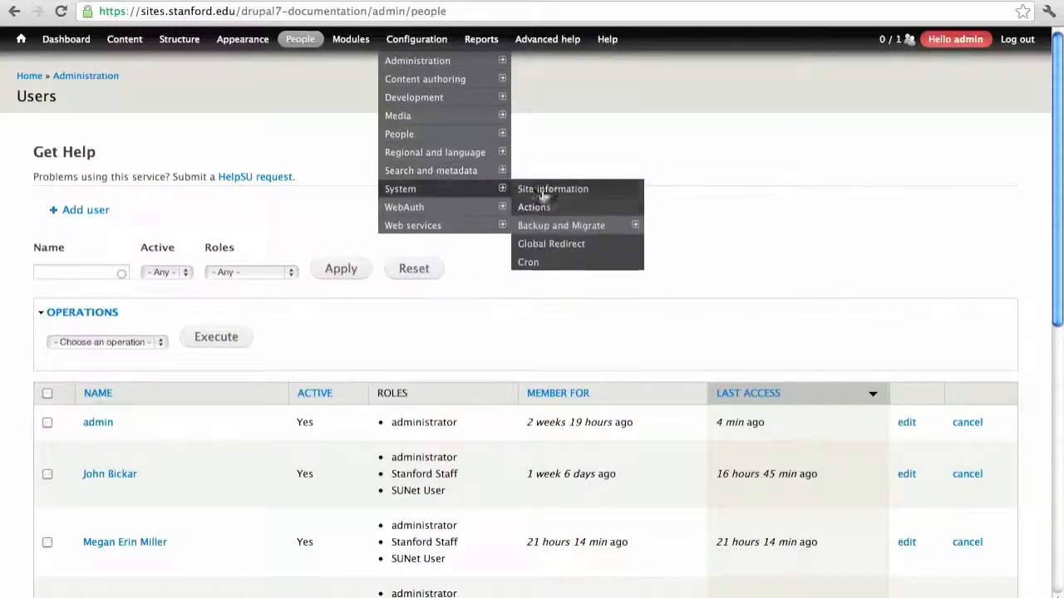
Quick-backup the Default Database to Download with the Stanford Sites Profile via Backup and Migrate
click(558, 226)
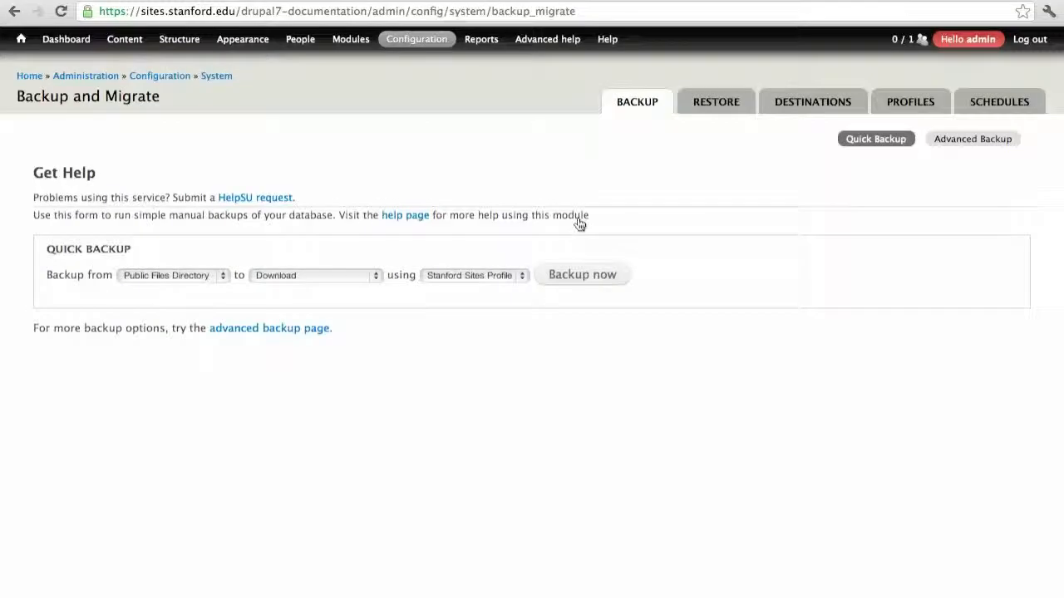
mouse_move(177, 284)
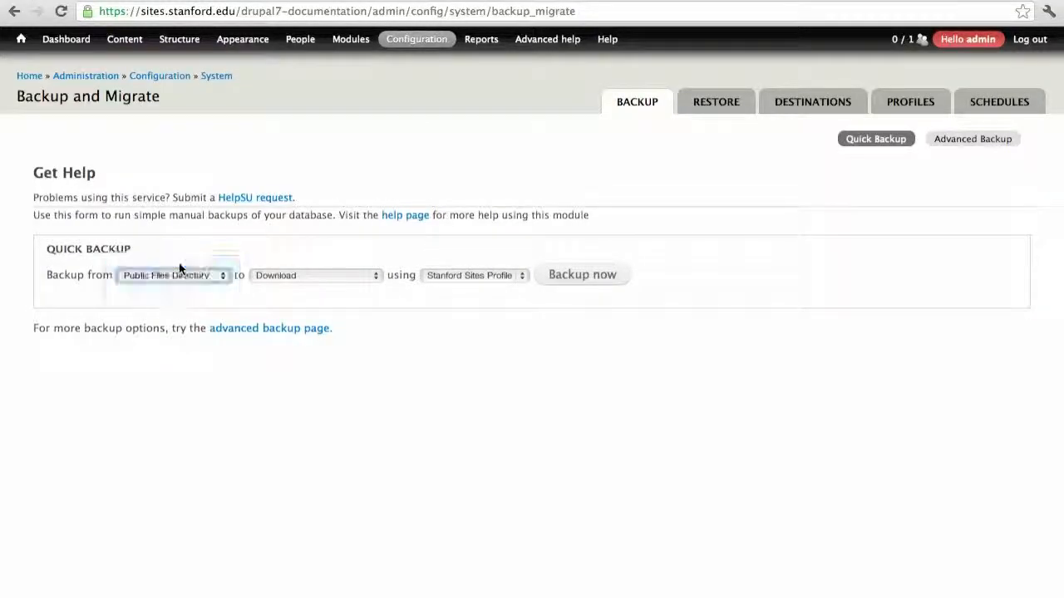
click(173, 276)
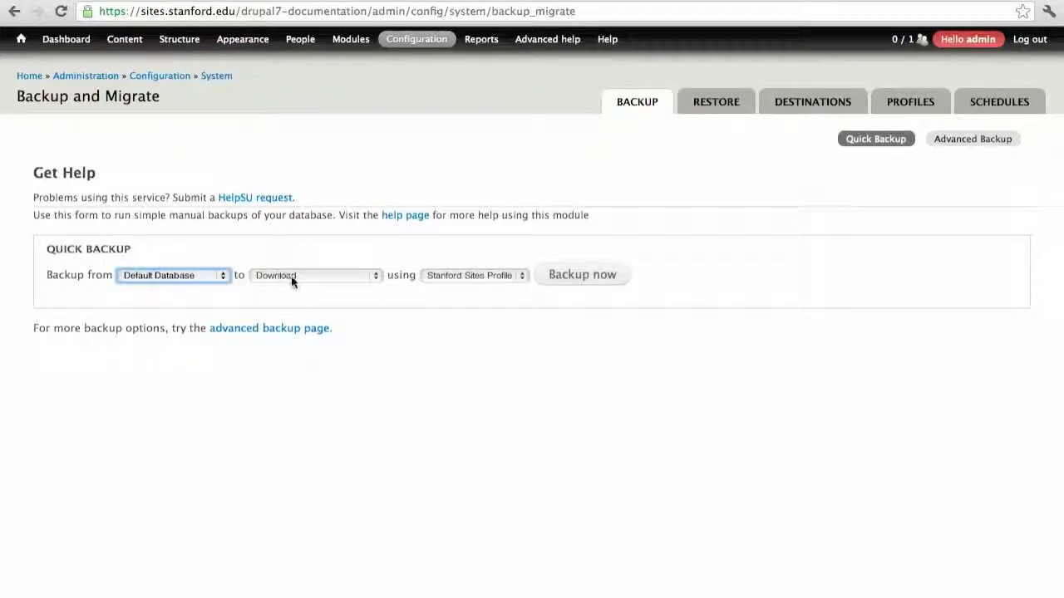
click(314, 276)
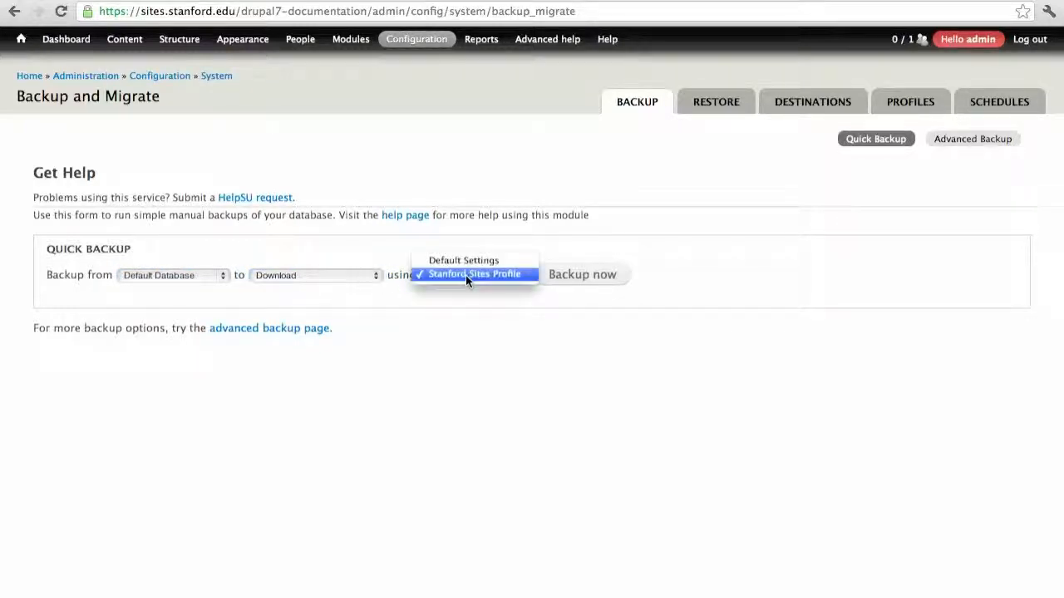
click(475, 272)
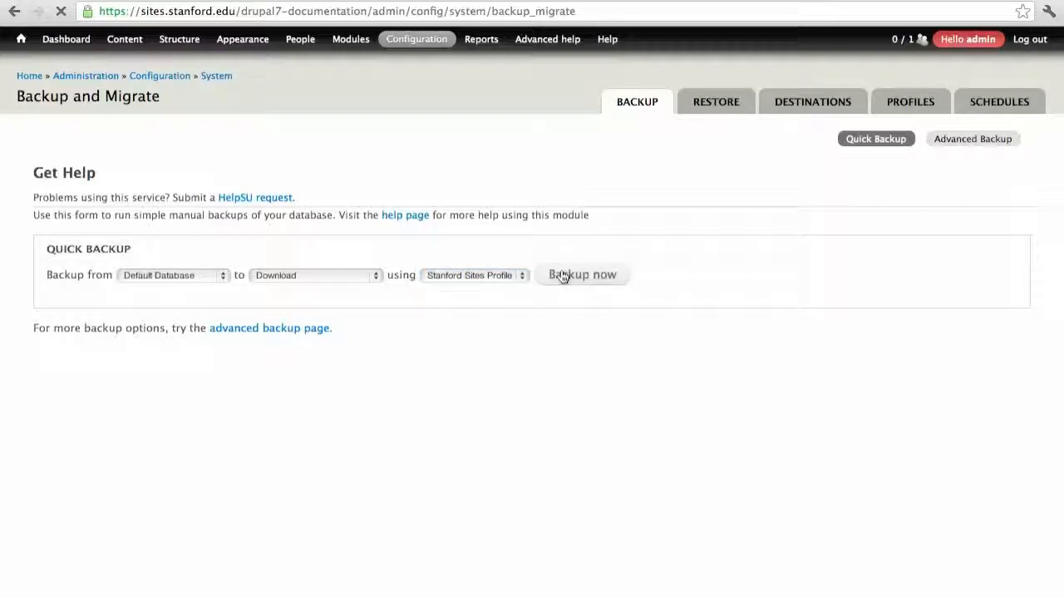
click(582, 274)
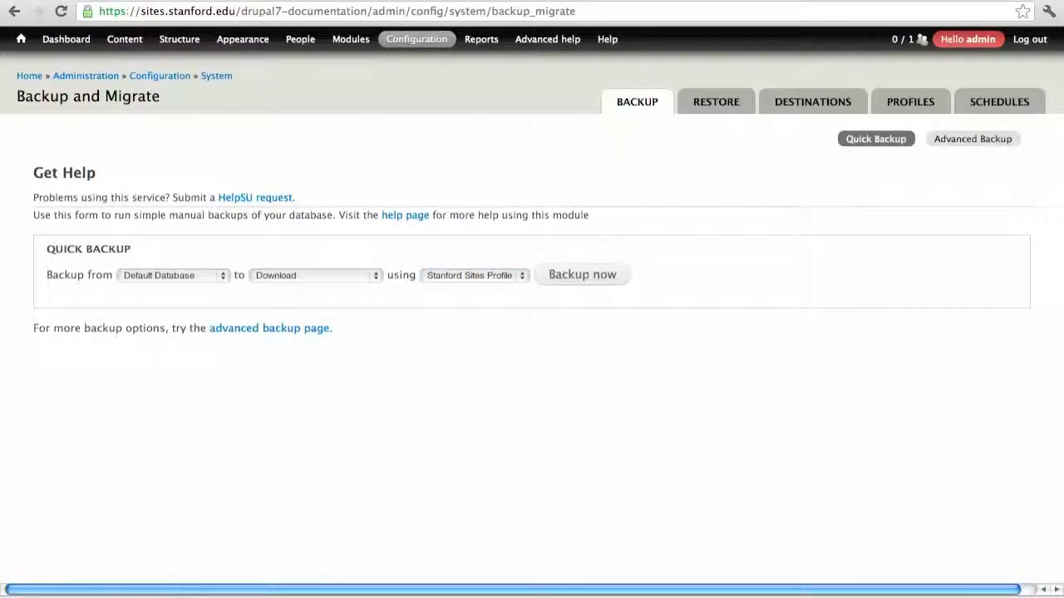
click(582, 275)
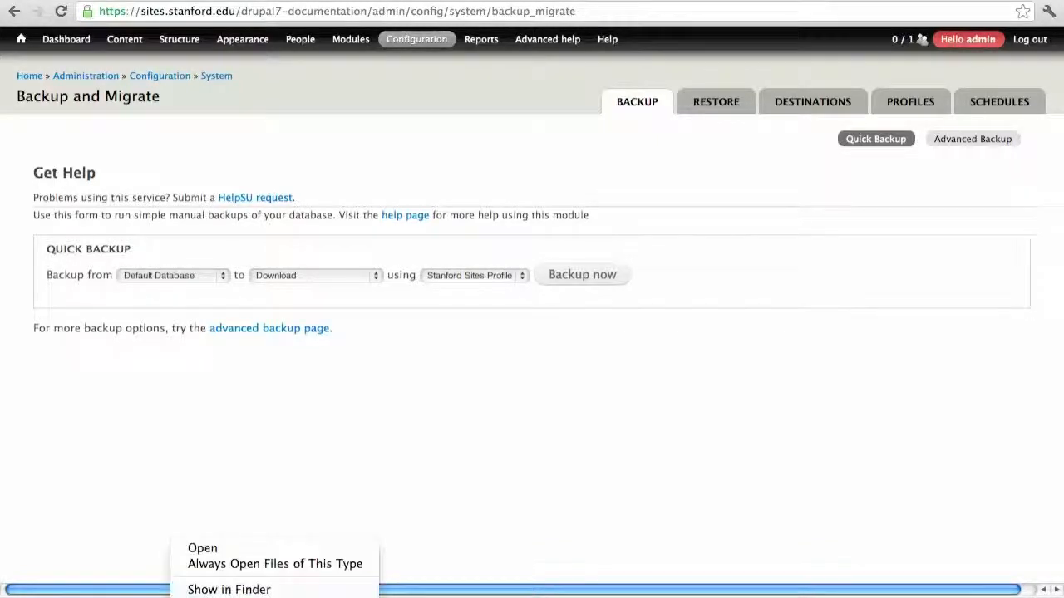
click(226, 590)
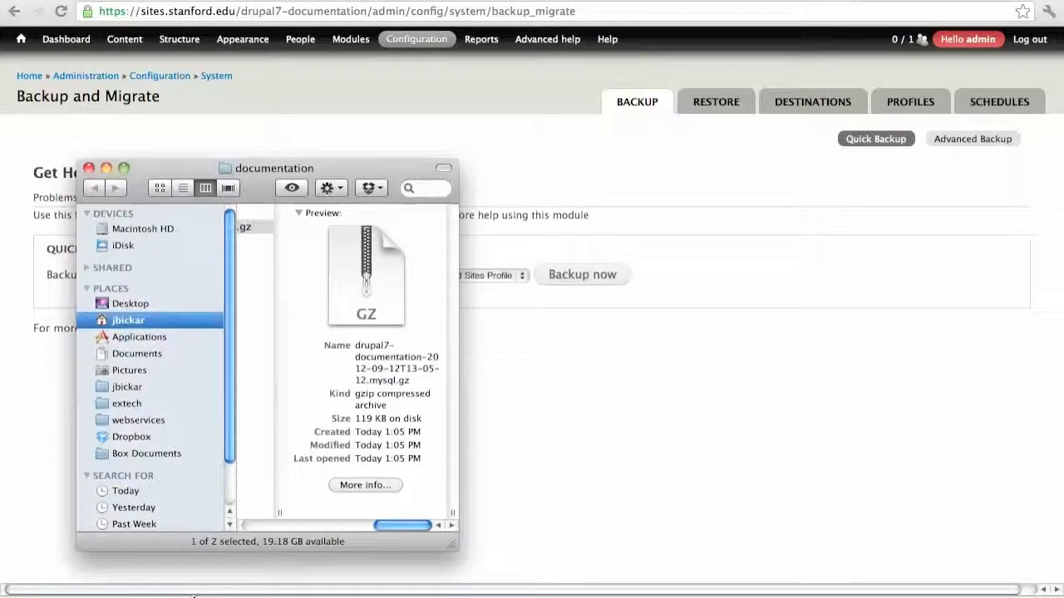
drag(402, 525, 341, 528)
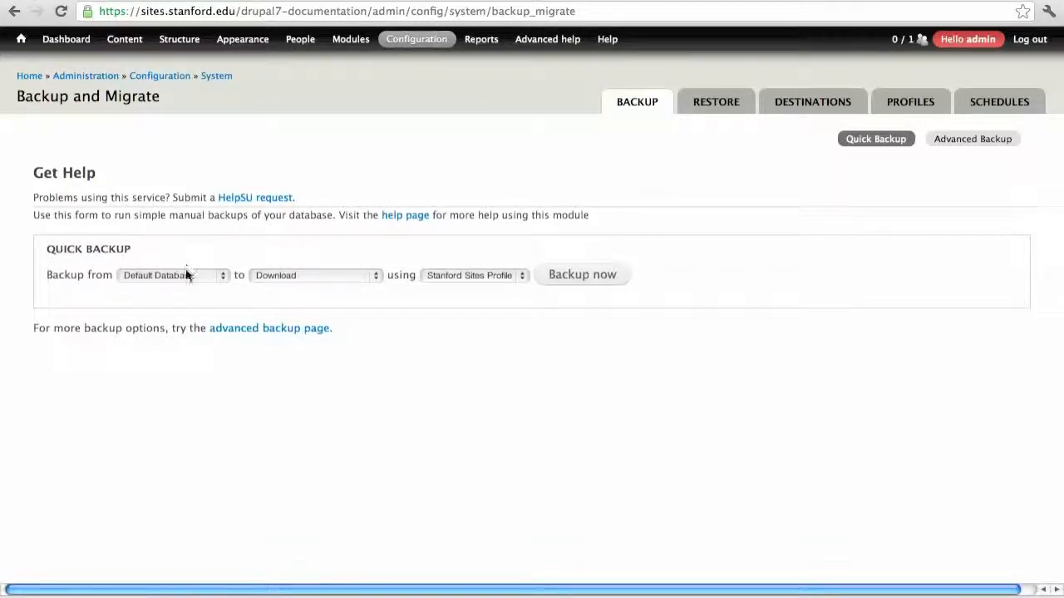
Back up the Public Files Directory and reveal its tar.gz beside the database backup in Finder
click(170, 276)
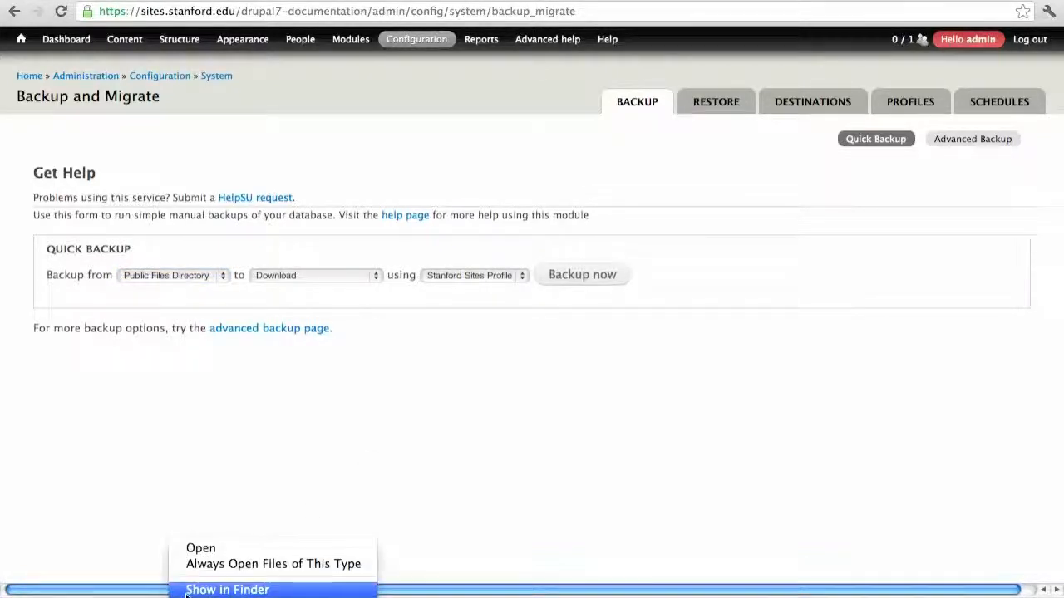
click(231, 588)
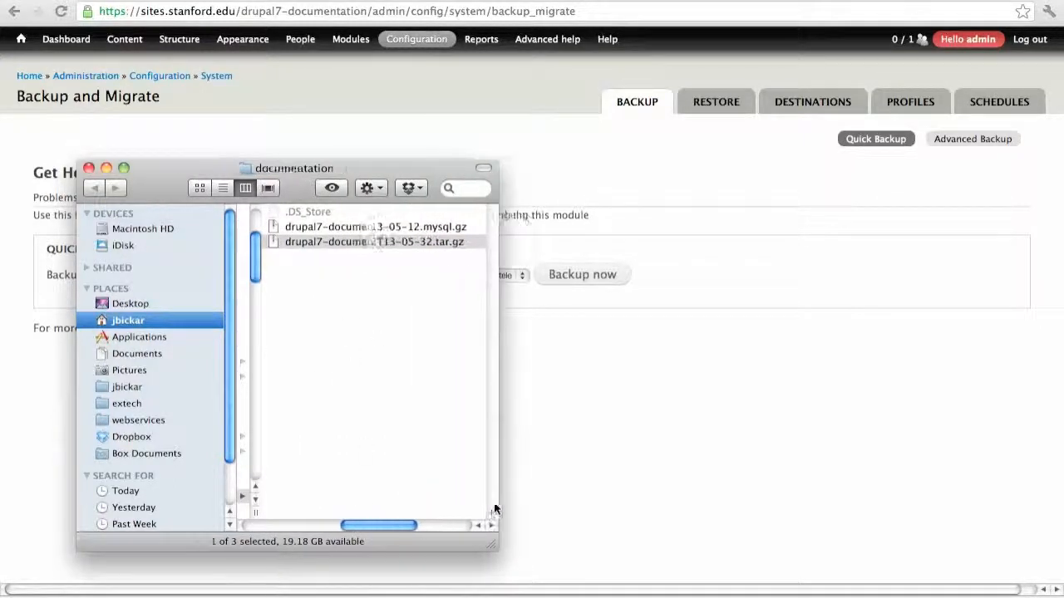
drag(497, 549, 605, 548)
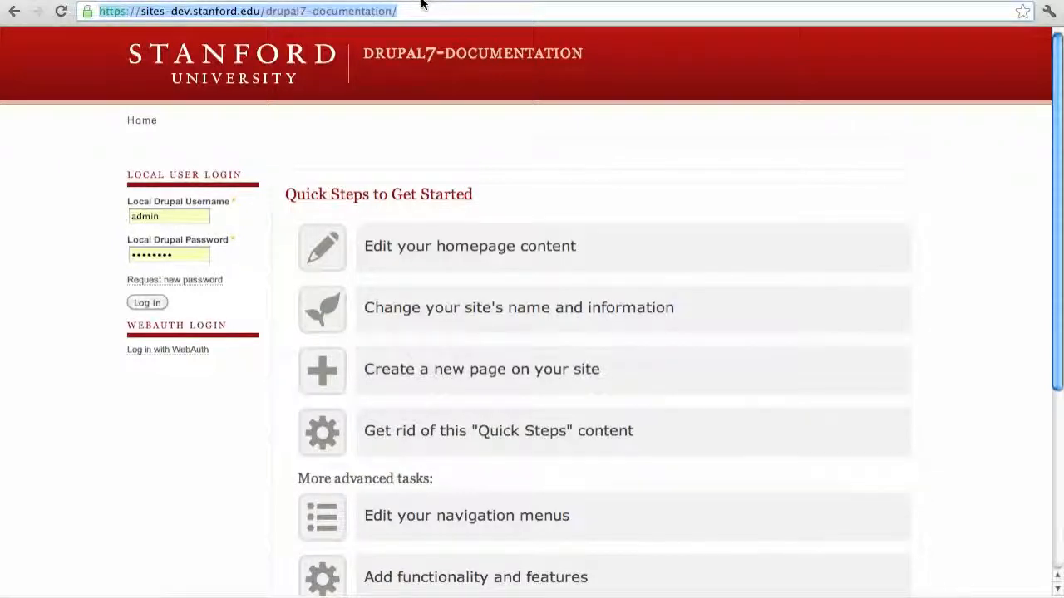
mouse_move(230, 264)
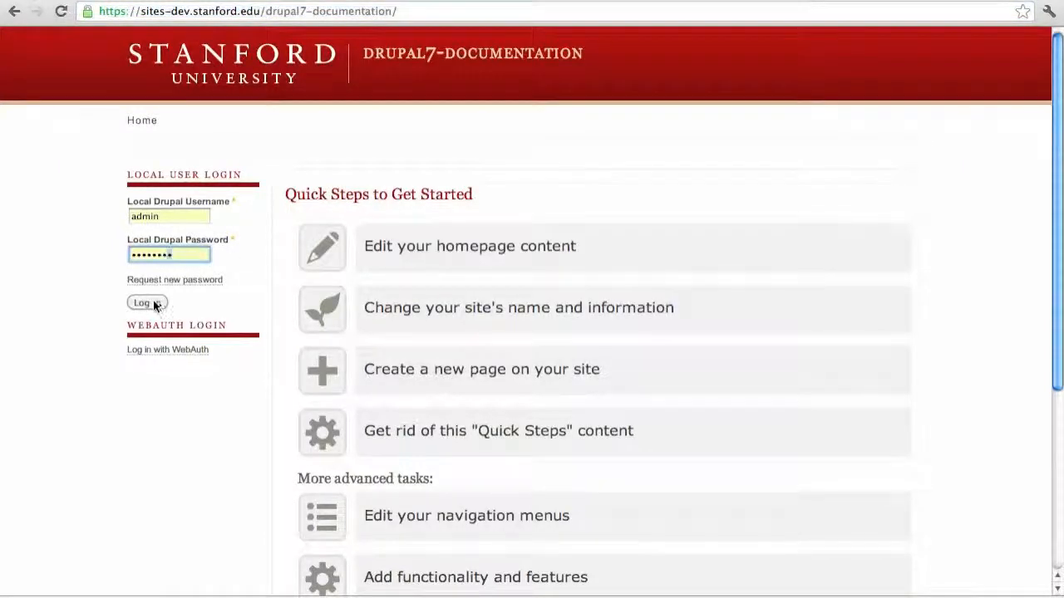
Log in to the development site as admin and go to the Modules list
click(146, 302)
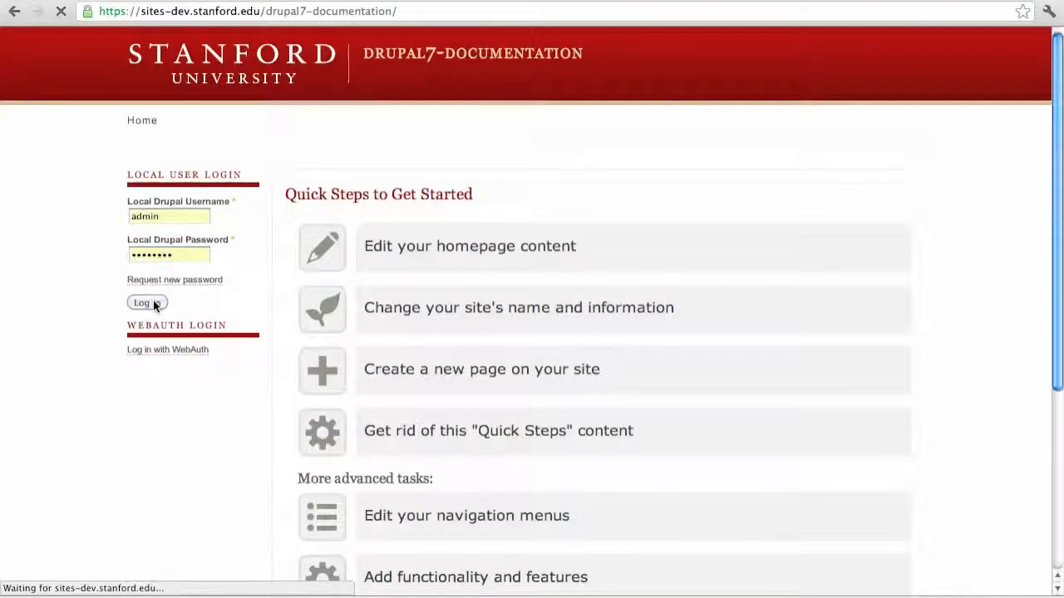
click(142, 302)
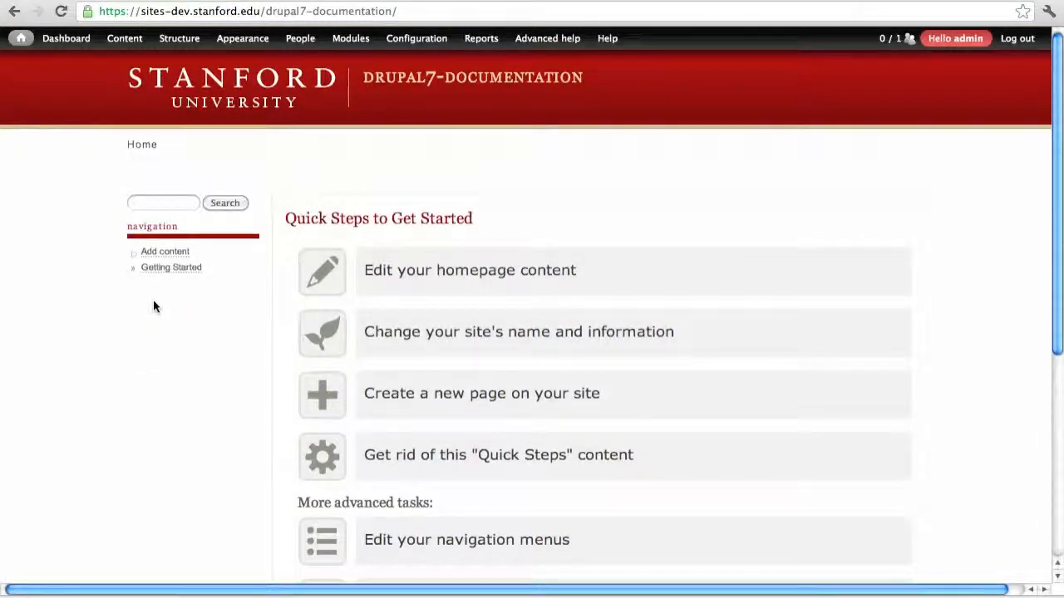
click(350, 38)
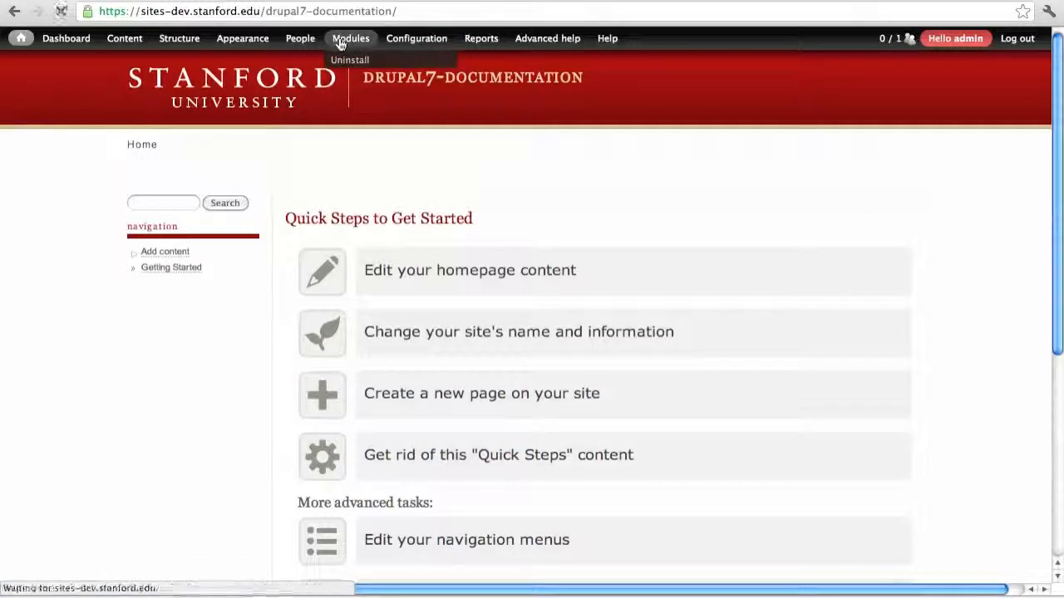
click(350, 38)
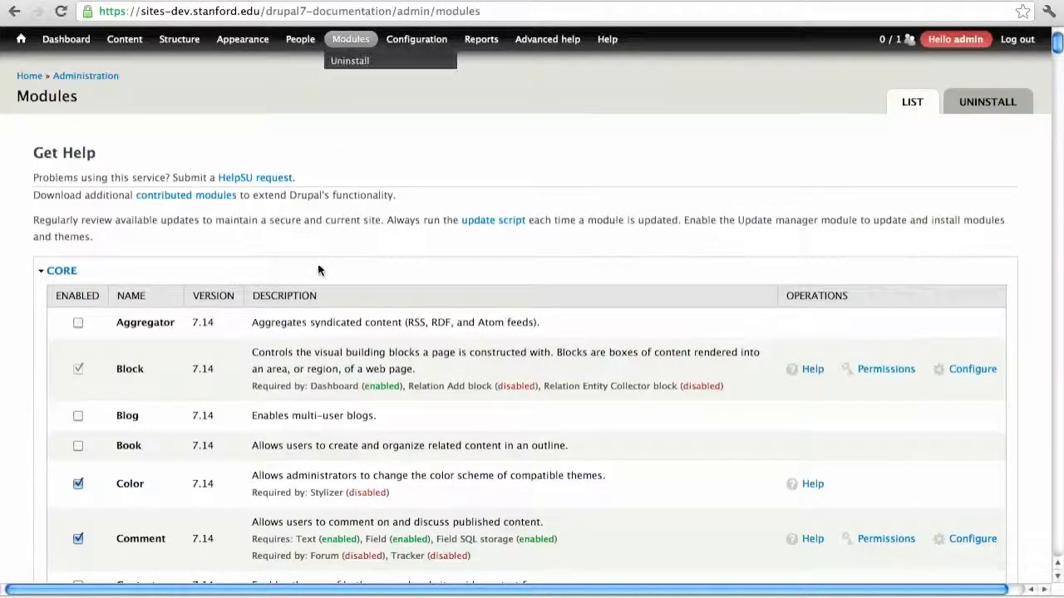
mouse_move(319, 269)
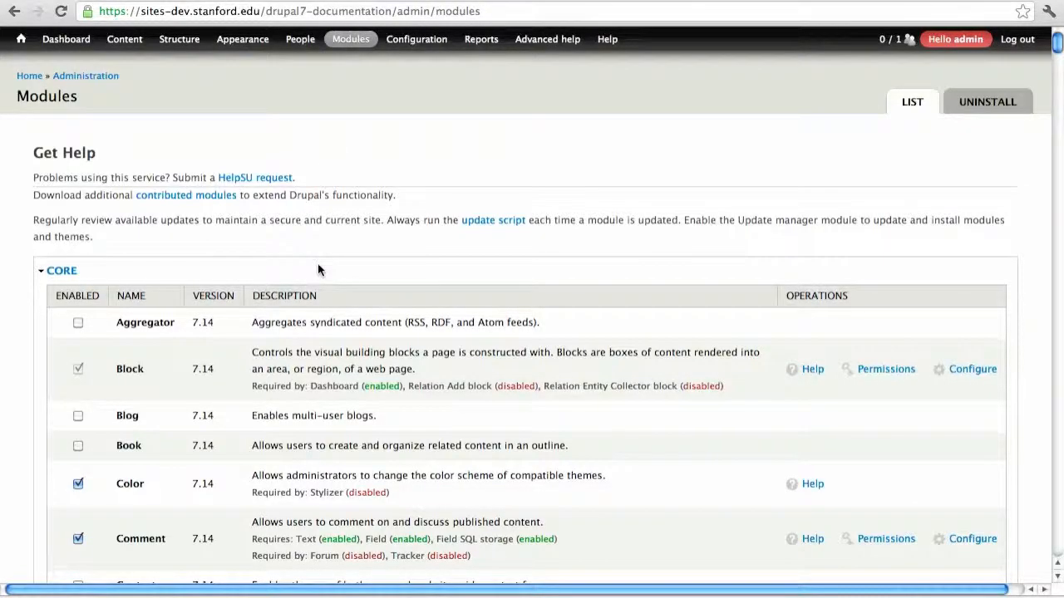
Enable Backup and Migrate Files and save the module configuration
scroll(down, 3)
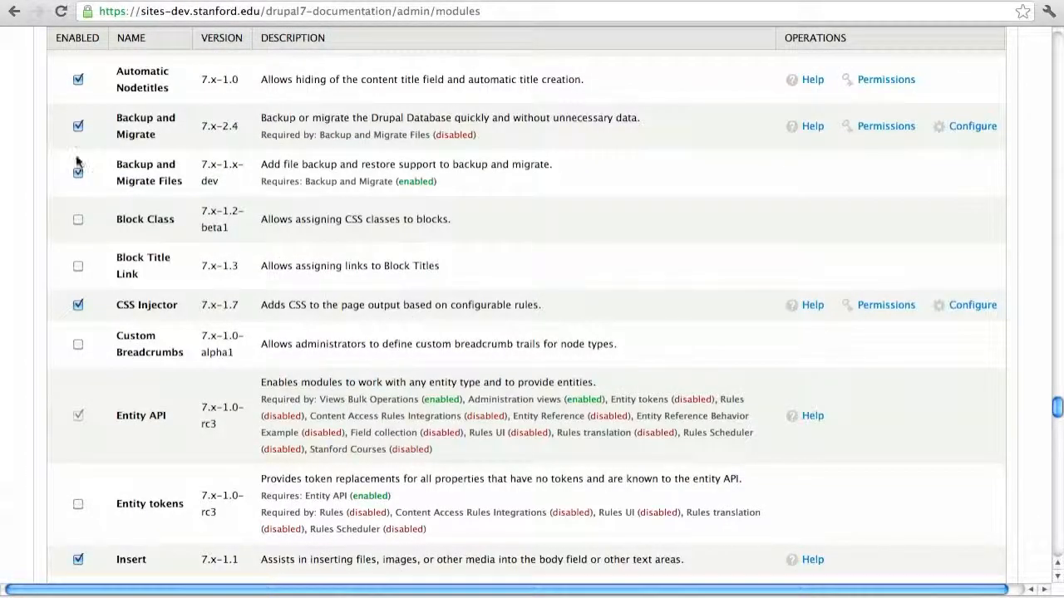
scroll(down, 3)
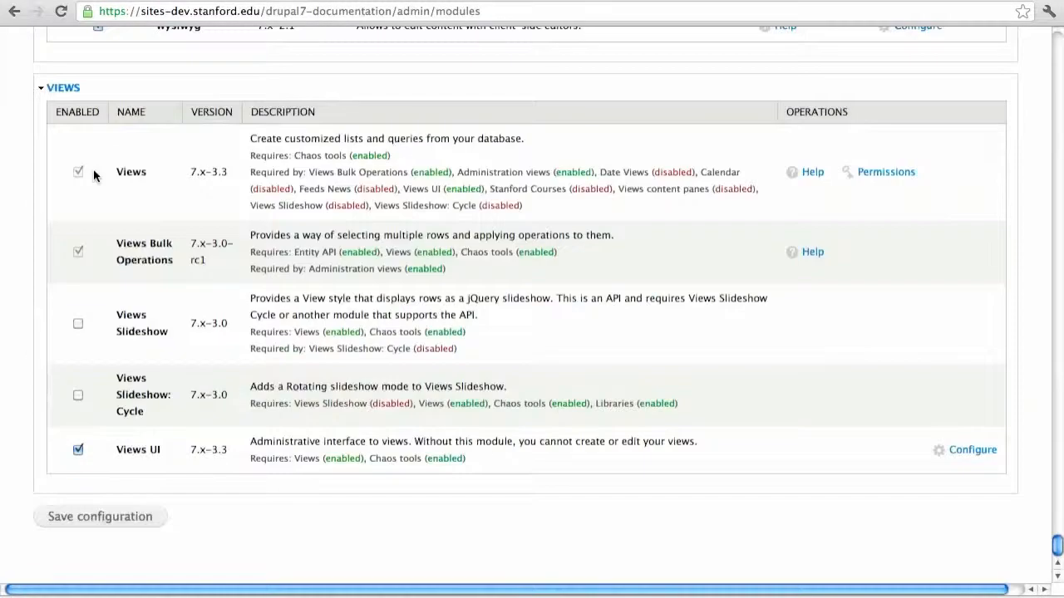
click(100, 517)
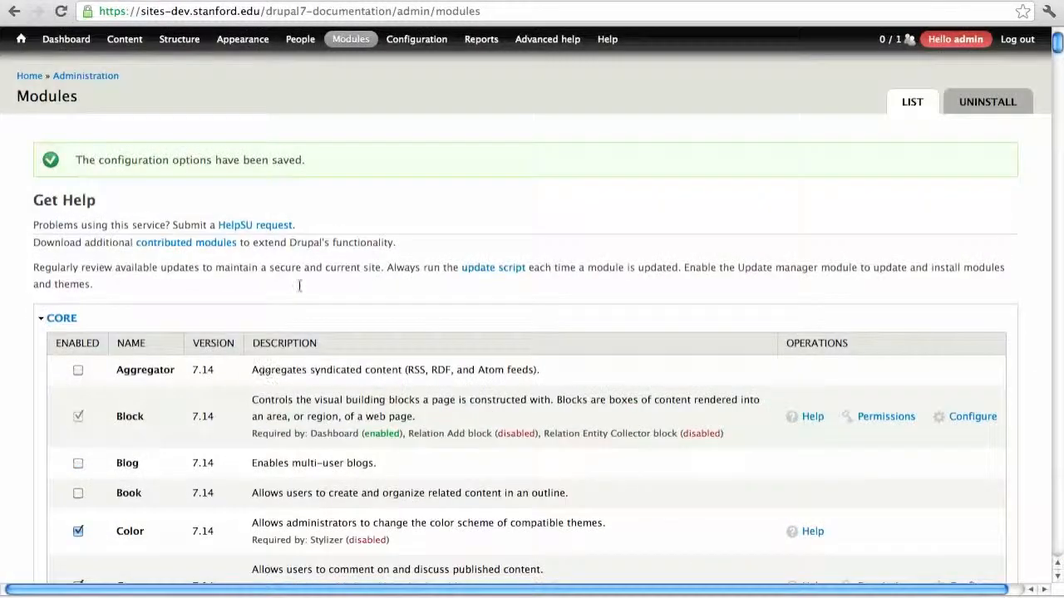
mouse_move(362, 135)
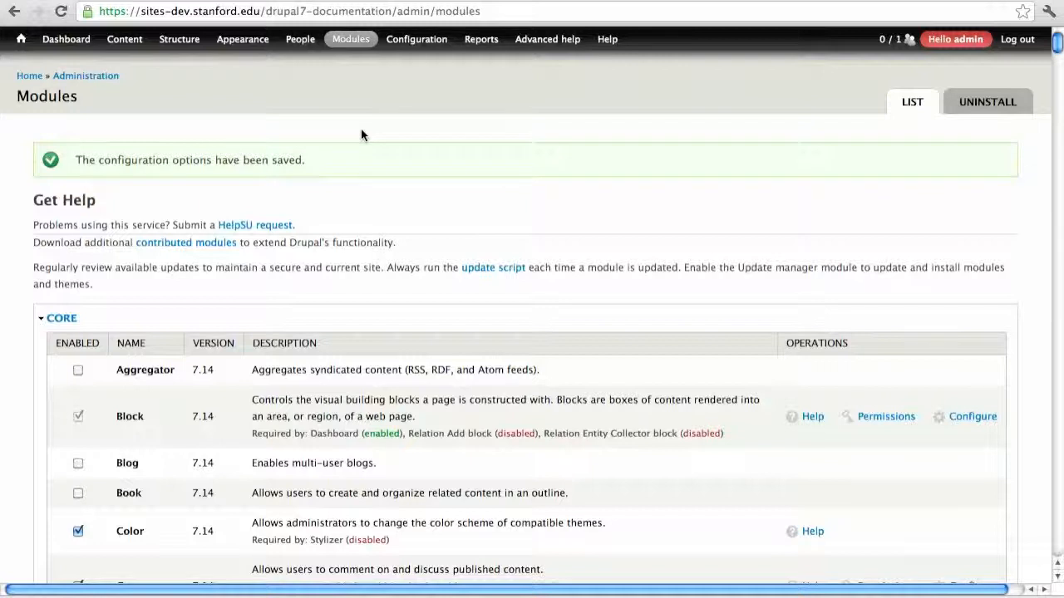
mouse_move(399, 87)
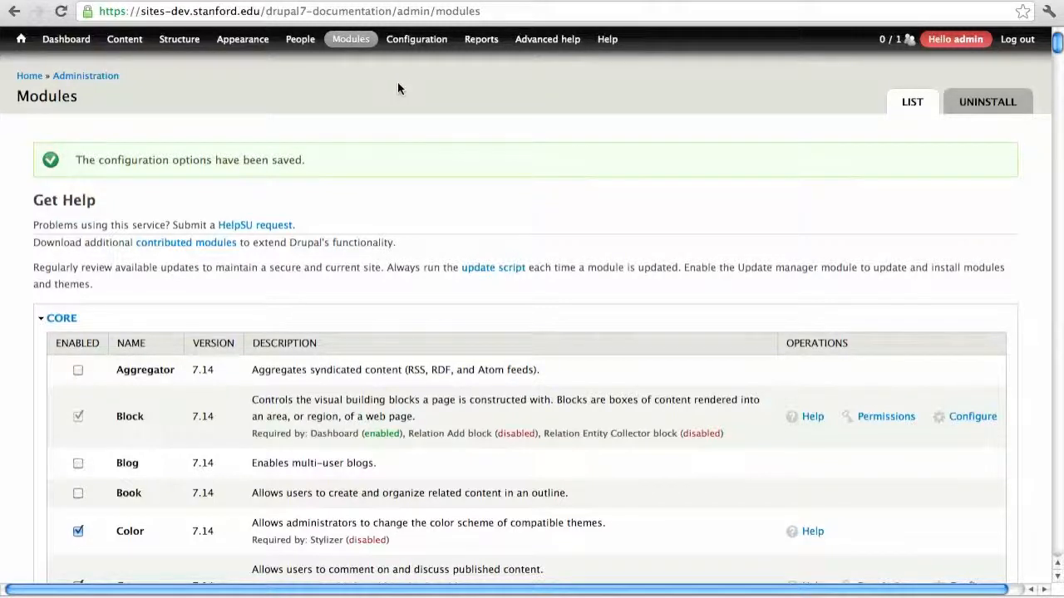
On the Backup and Migrate Restore page, upload the drupal7-documentation .mysql.gz database backup
click(416, 40)
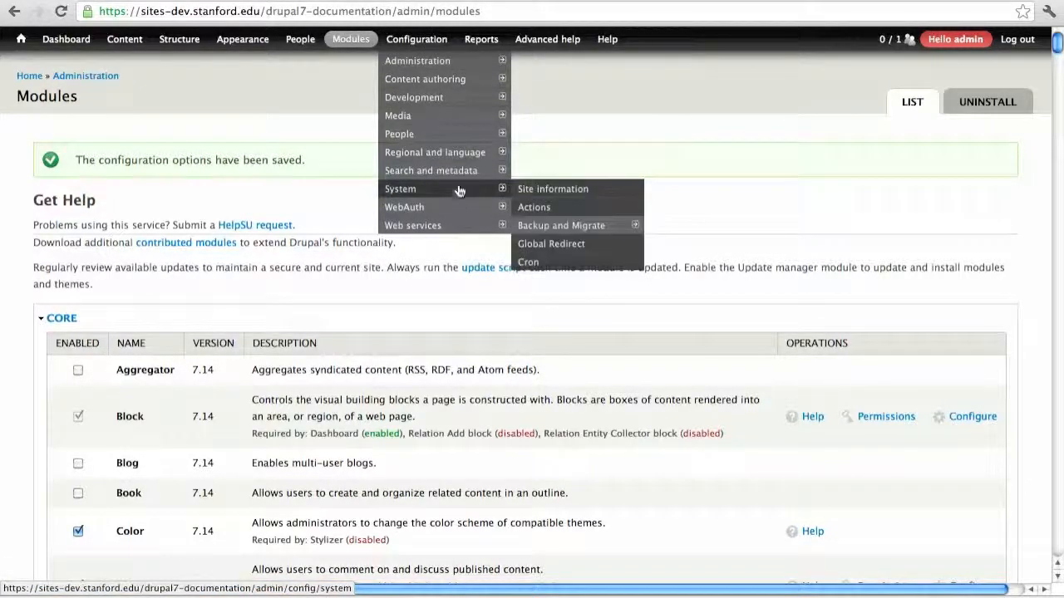
mouse_move(562, 226)
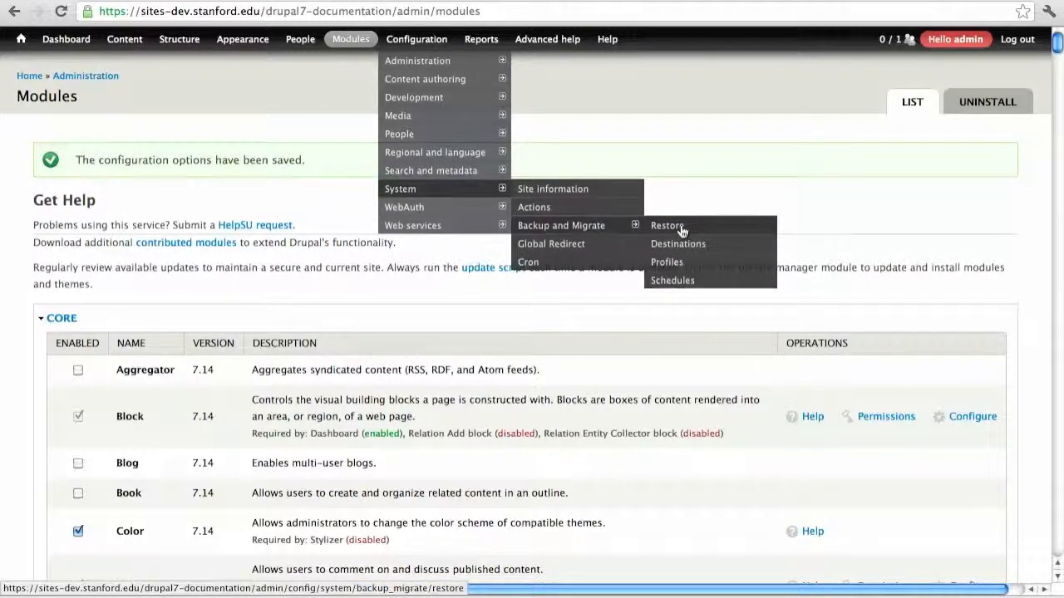
click(666, 226)
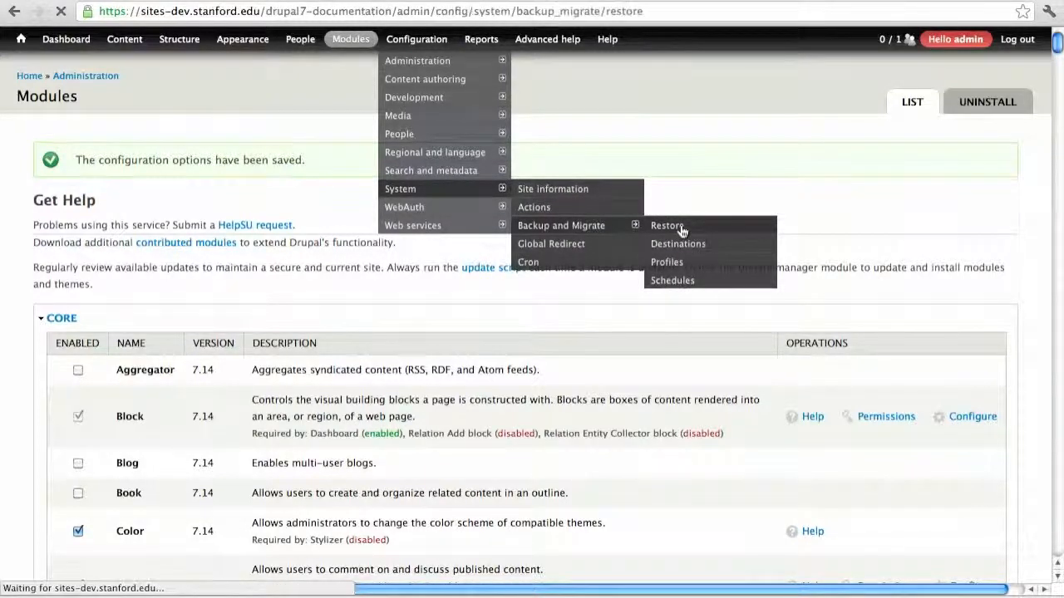
click(665, 226)
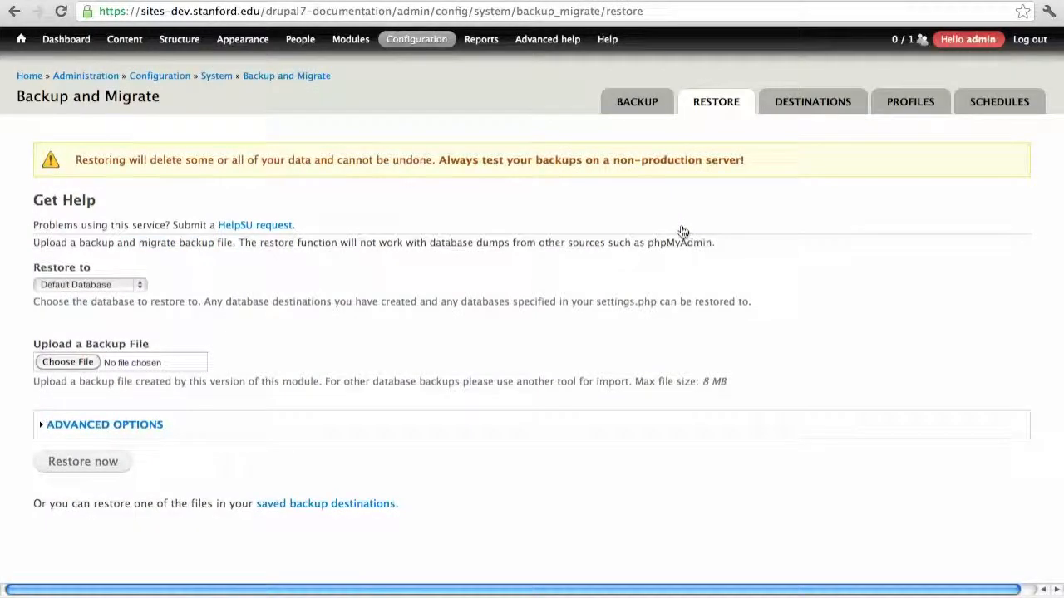
mouse_move(83, 369)
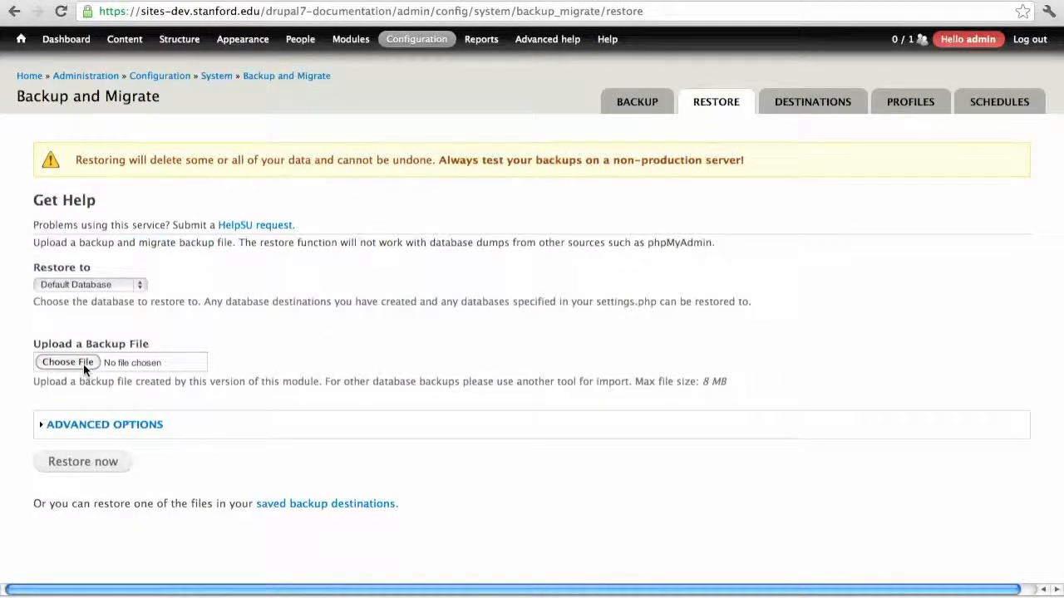
click(67, 362)
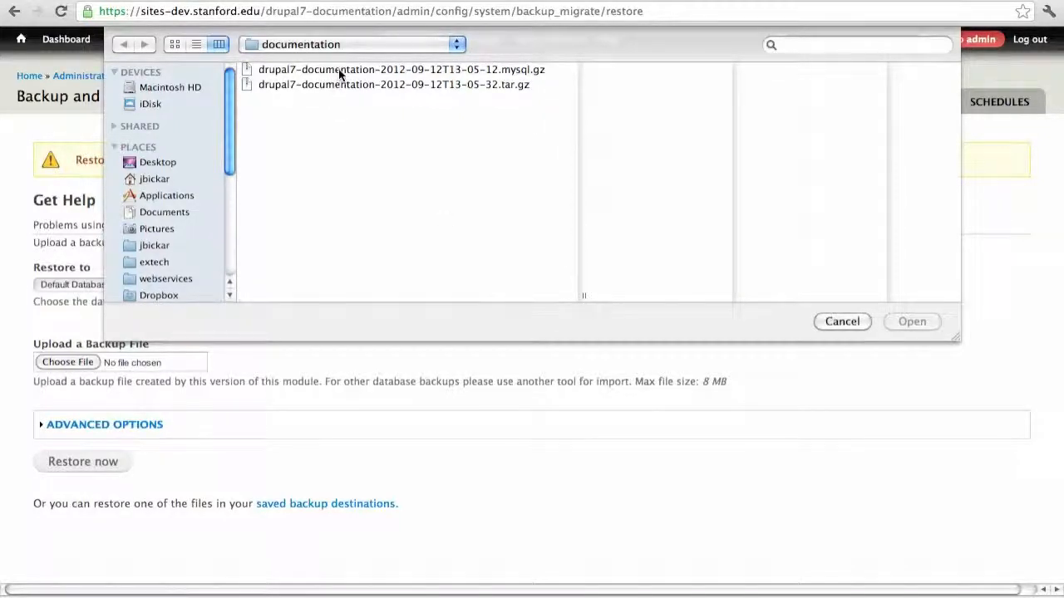
click(376, 70)
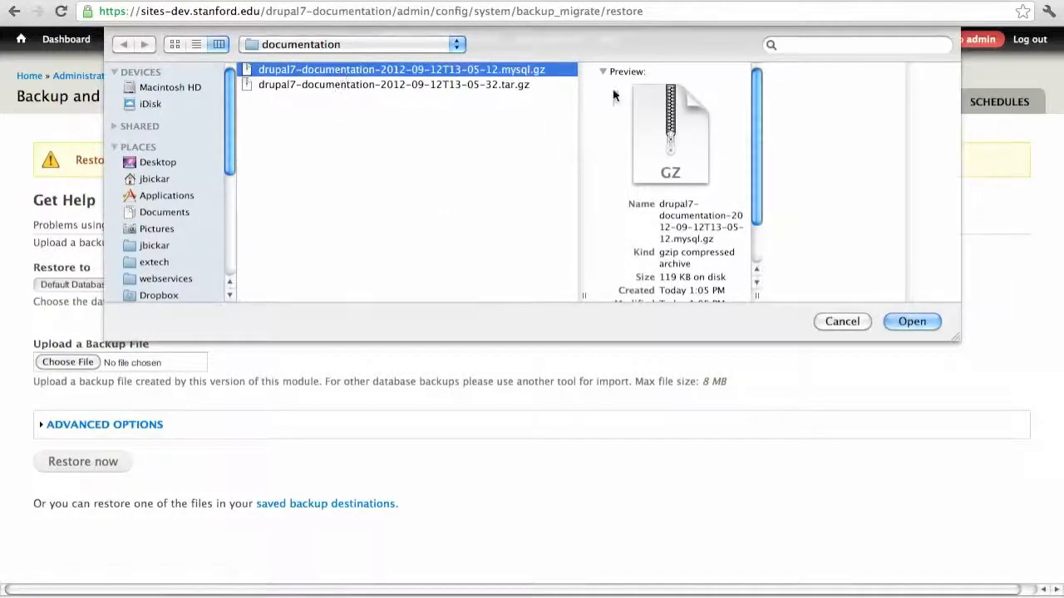
mouse_move(814, 279)
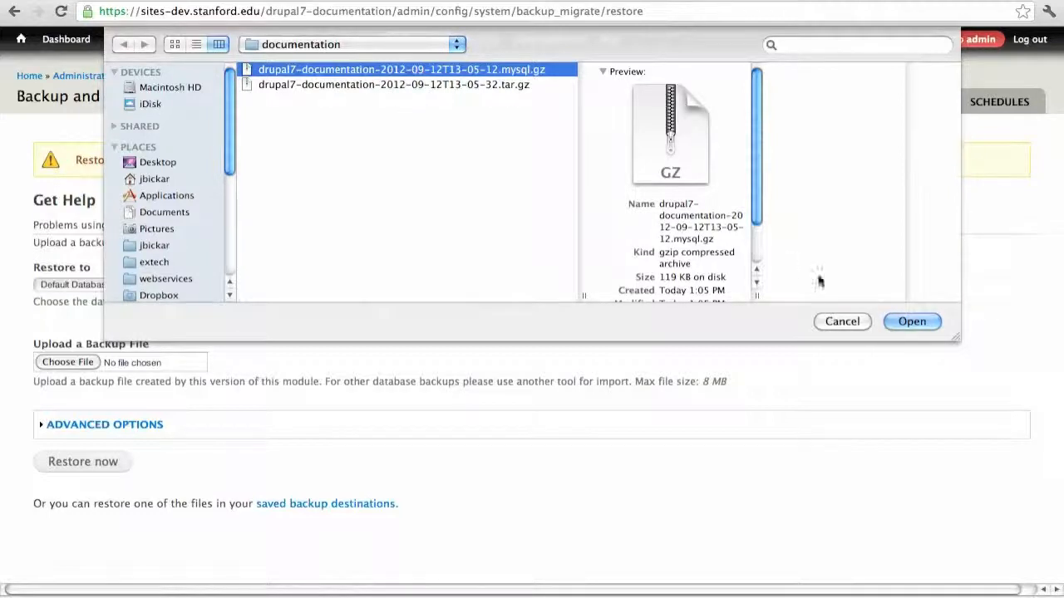
mouse_move(911, 329)
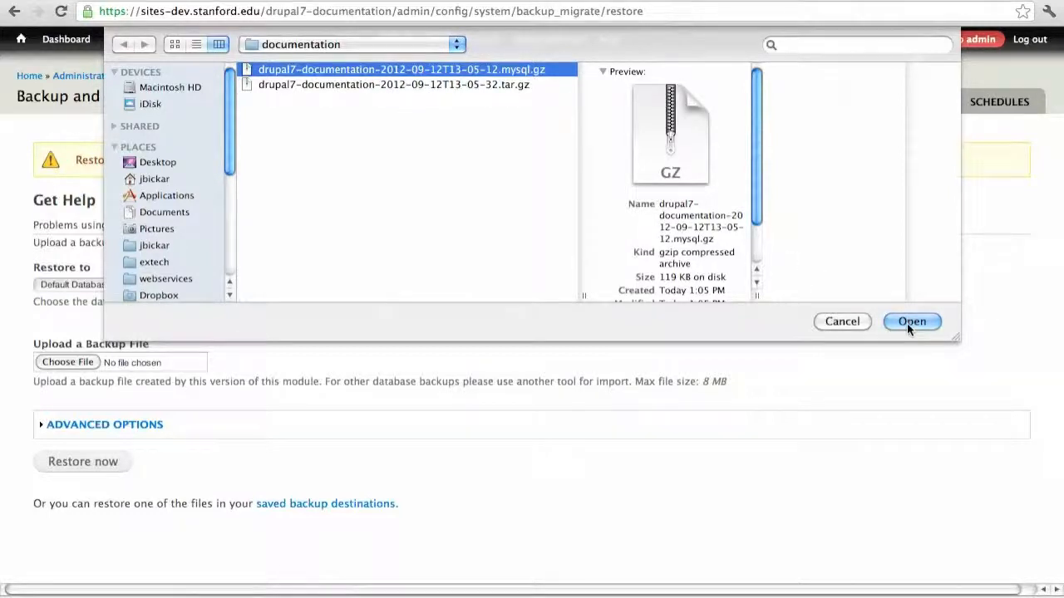
click(911, 323)
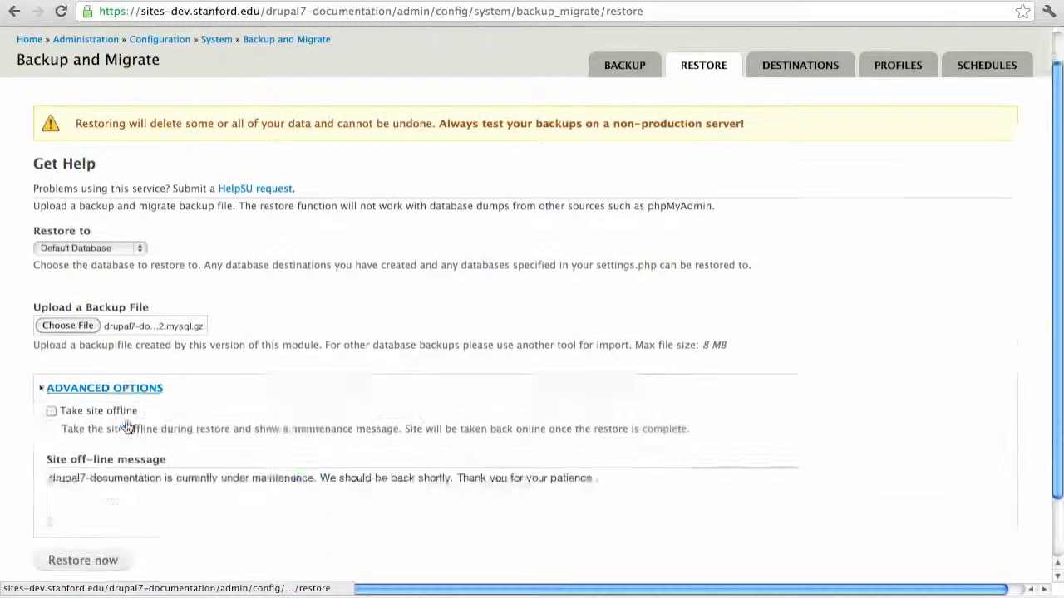
Restore the default database from the uploaded backup, executing 483 SQL commands
scroll(down, 3)
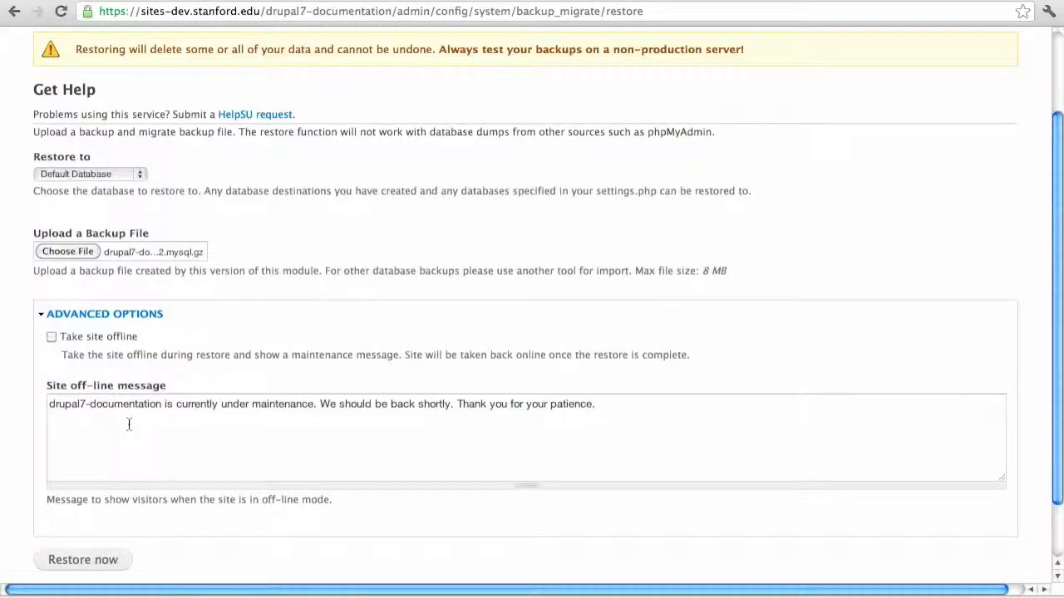
scroll(down, 3)
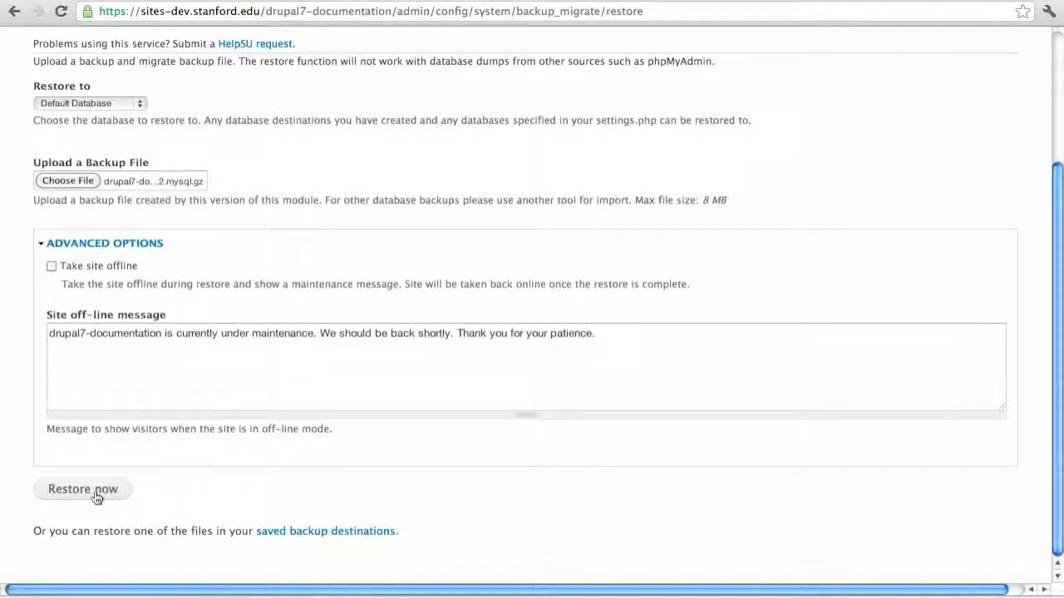
click(84, 489)
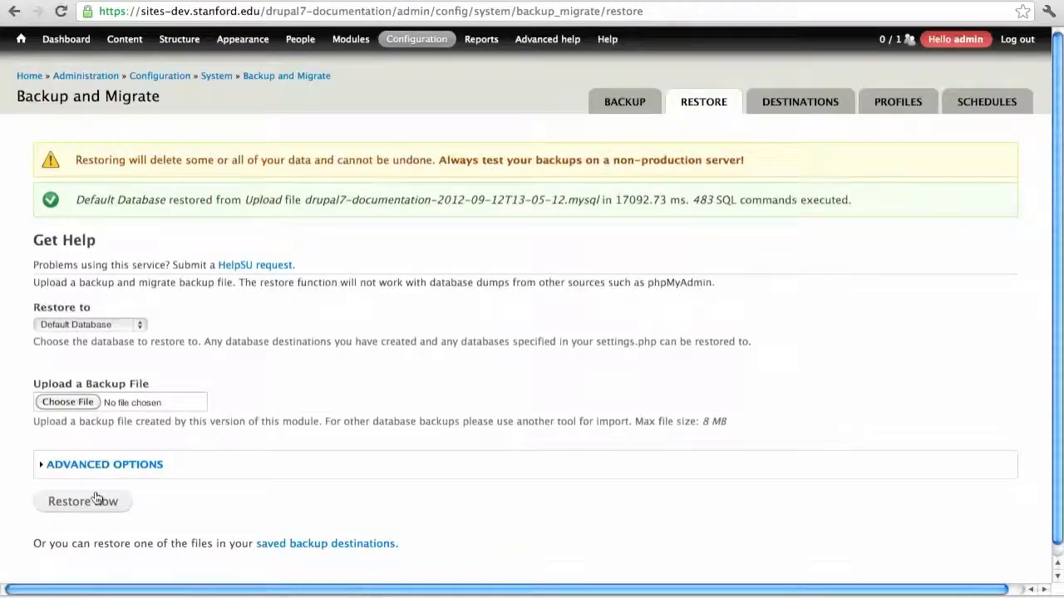
mouse_move(108, 442)
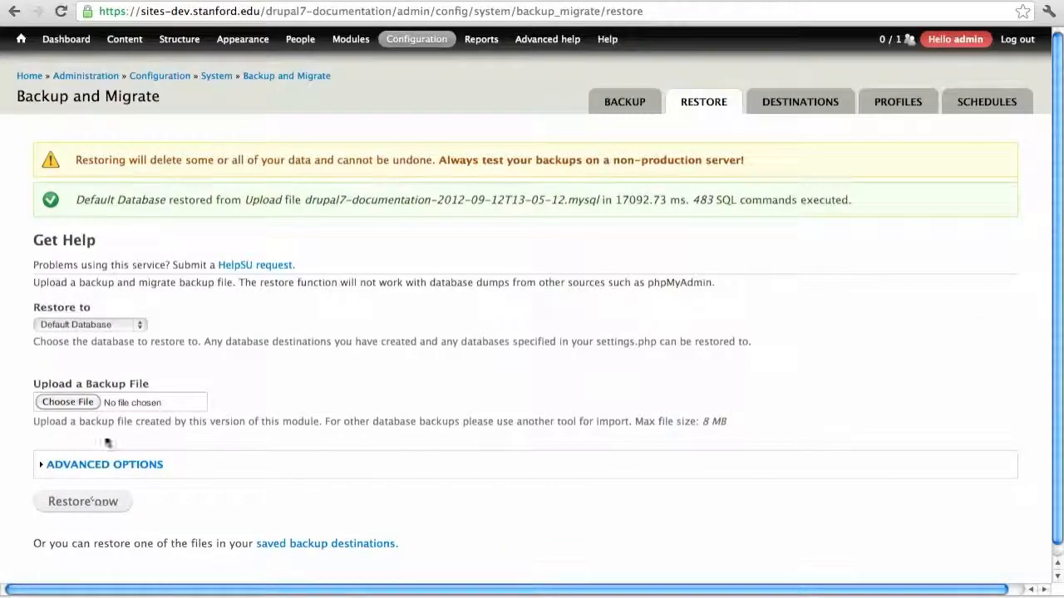
Restore the Public Files Directory from the drupal7-documentation .tar.gz archive
click(90, 324)
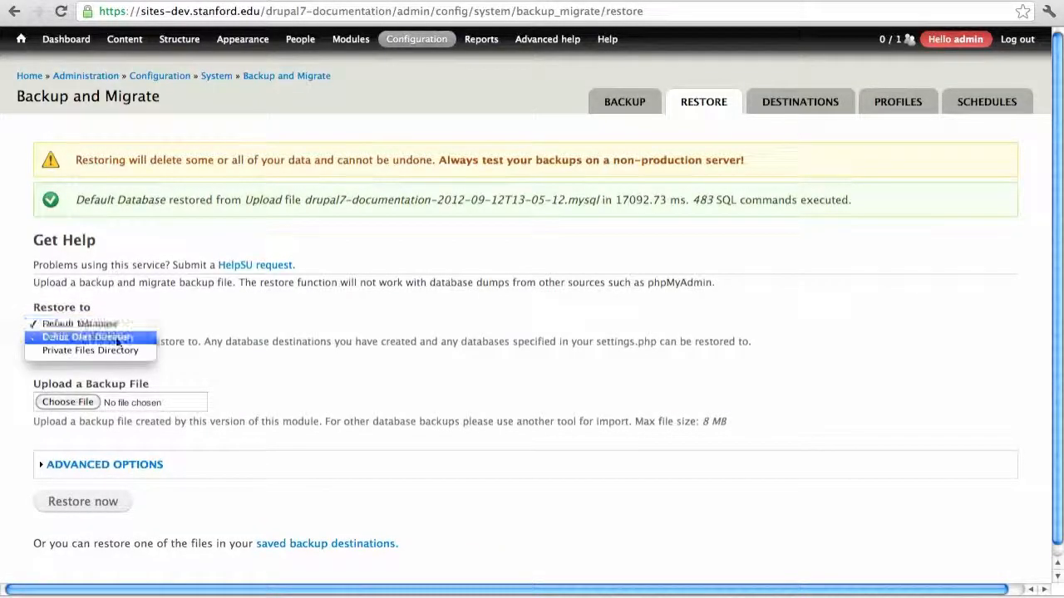
click(66, 402)
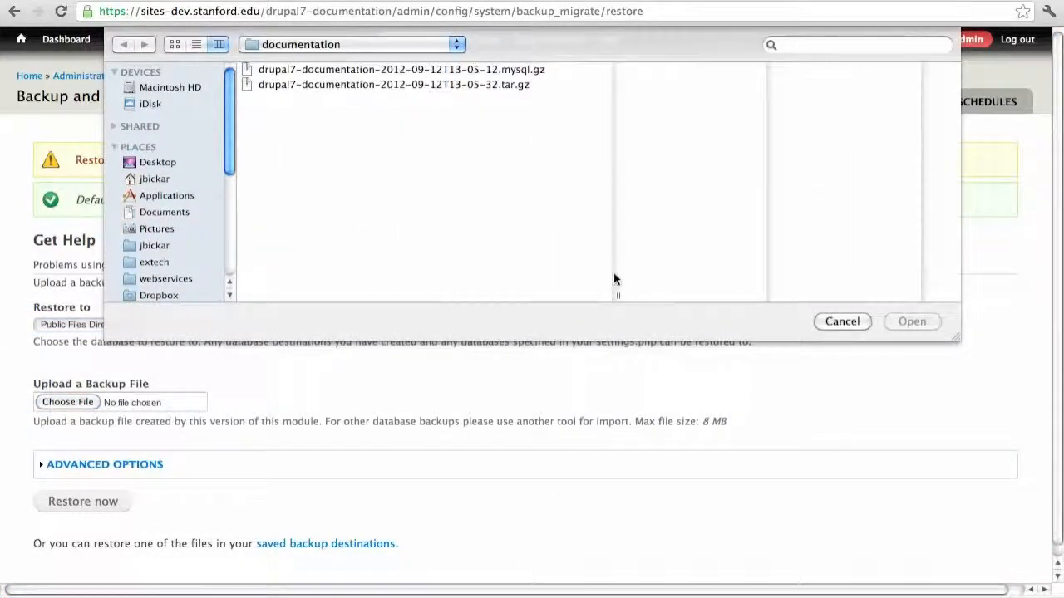
click(392, 83)
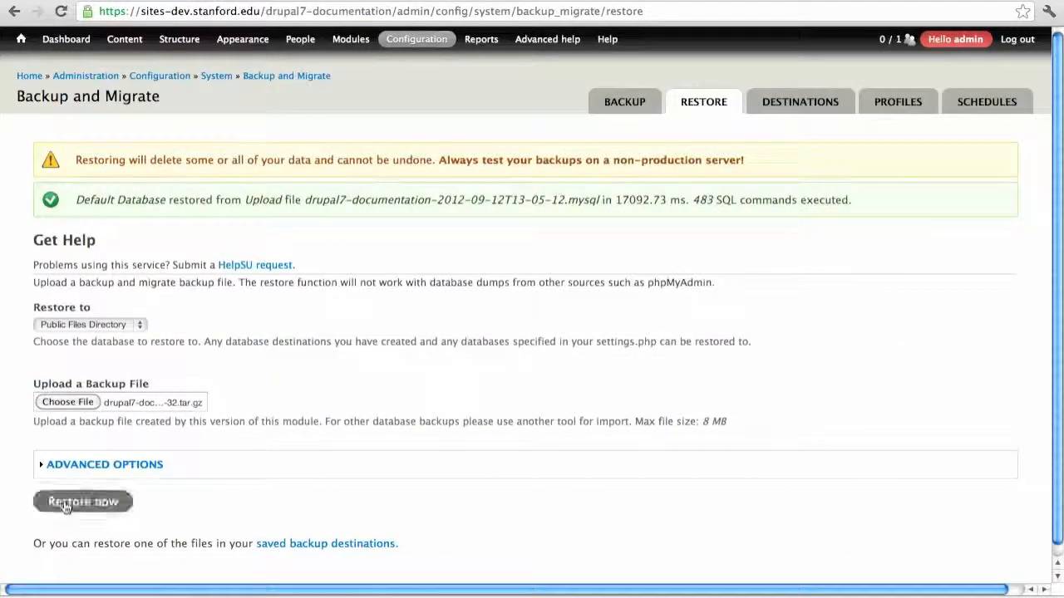
click(83, 502)
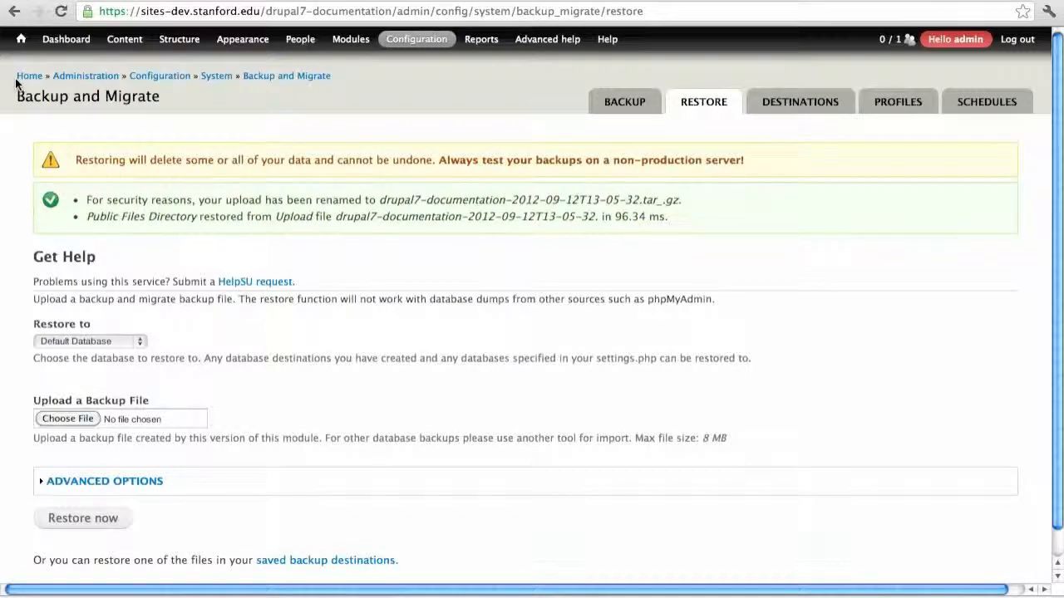
View the restored home page with the production test articles, then the Custom View page
click(27, 75)
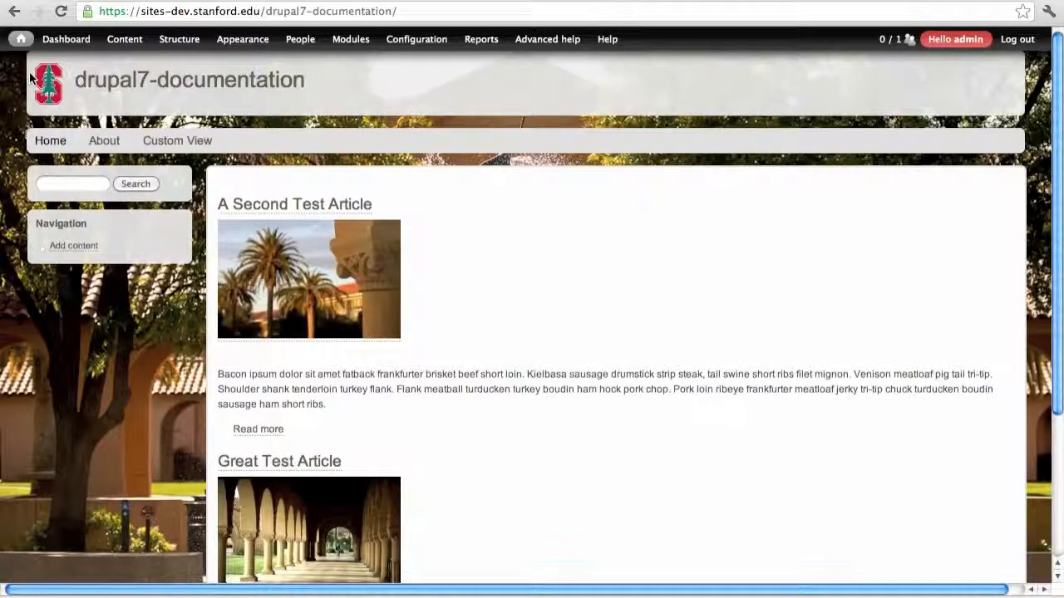
click(176, 140)
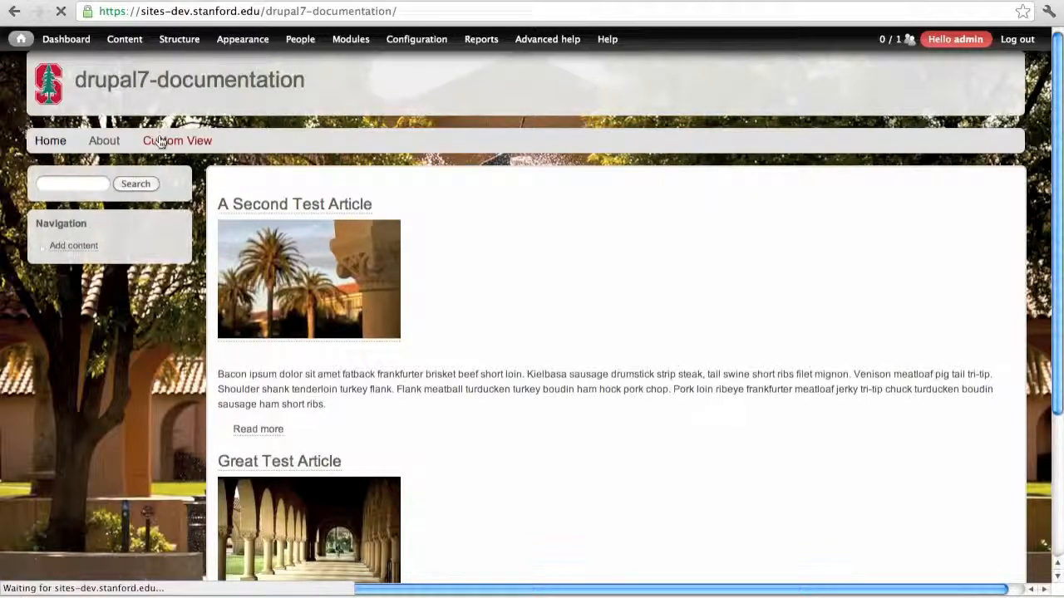